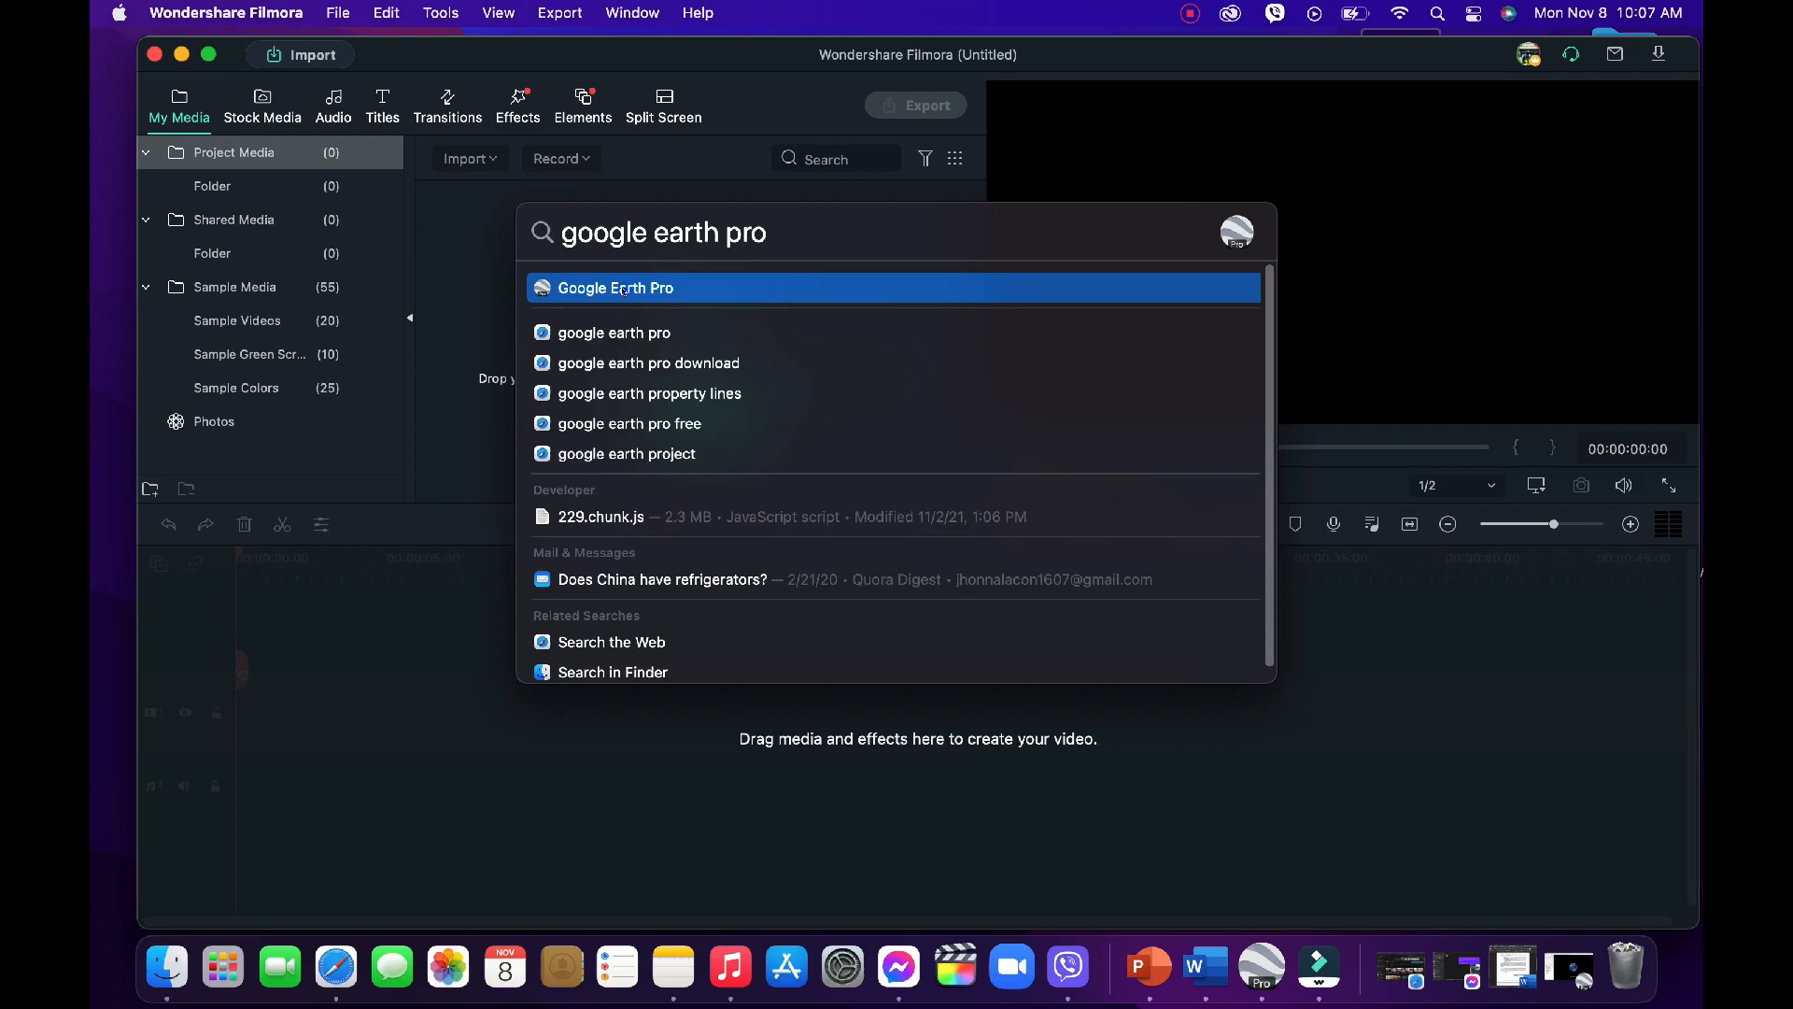
# Step: Launch Google Earth Pro from the Spotlight top hit
pyautogui.click(616, 287)
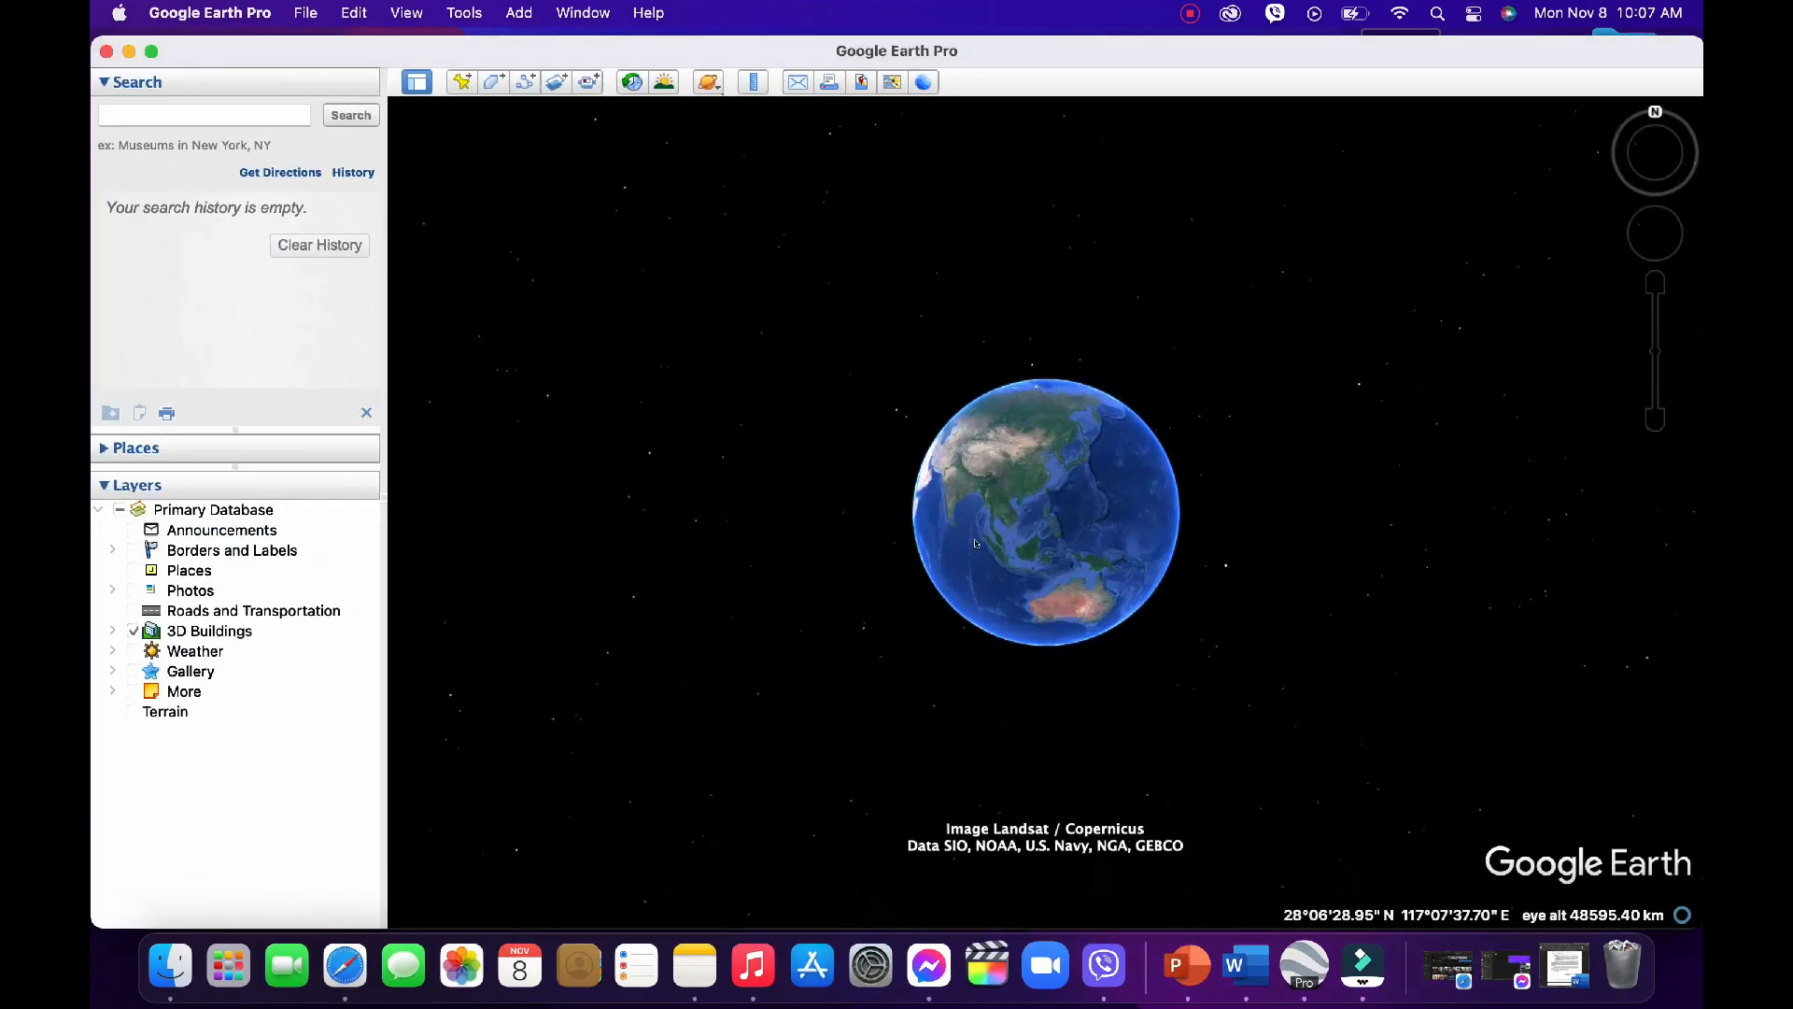
# Step: Search Google Earth for 'Baguio', choose 'Baguio, Benguet' and fly there
pyautogui.click(204, 114)
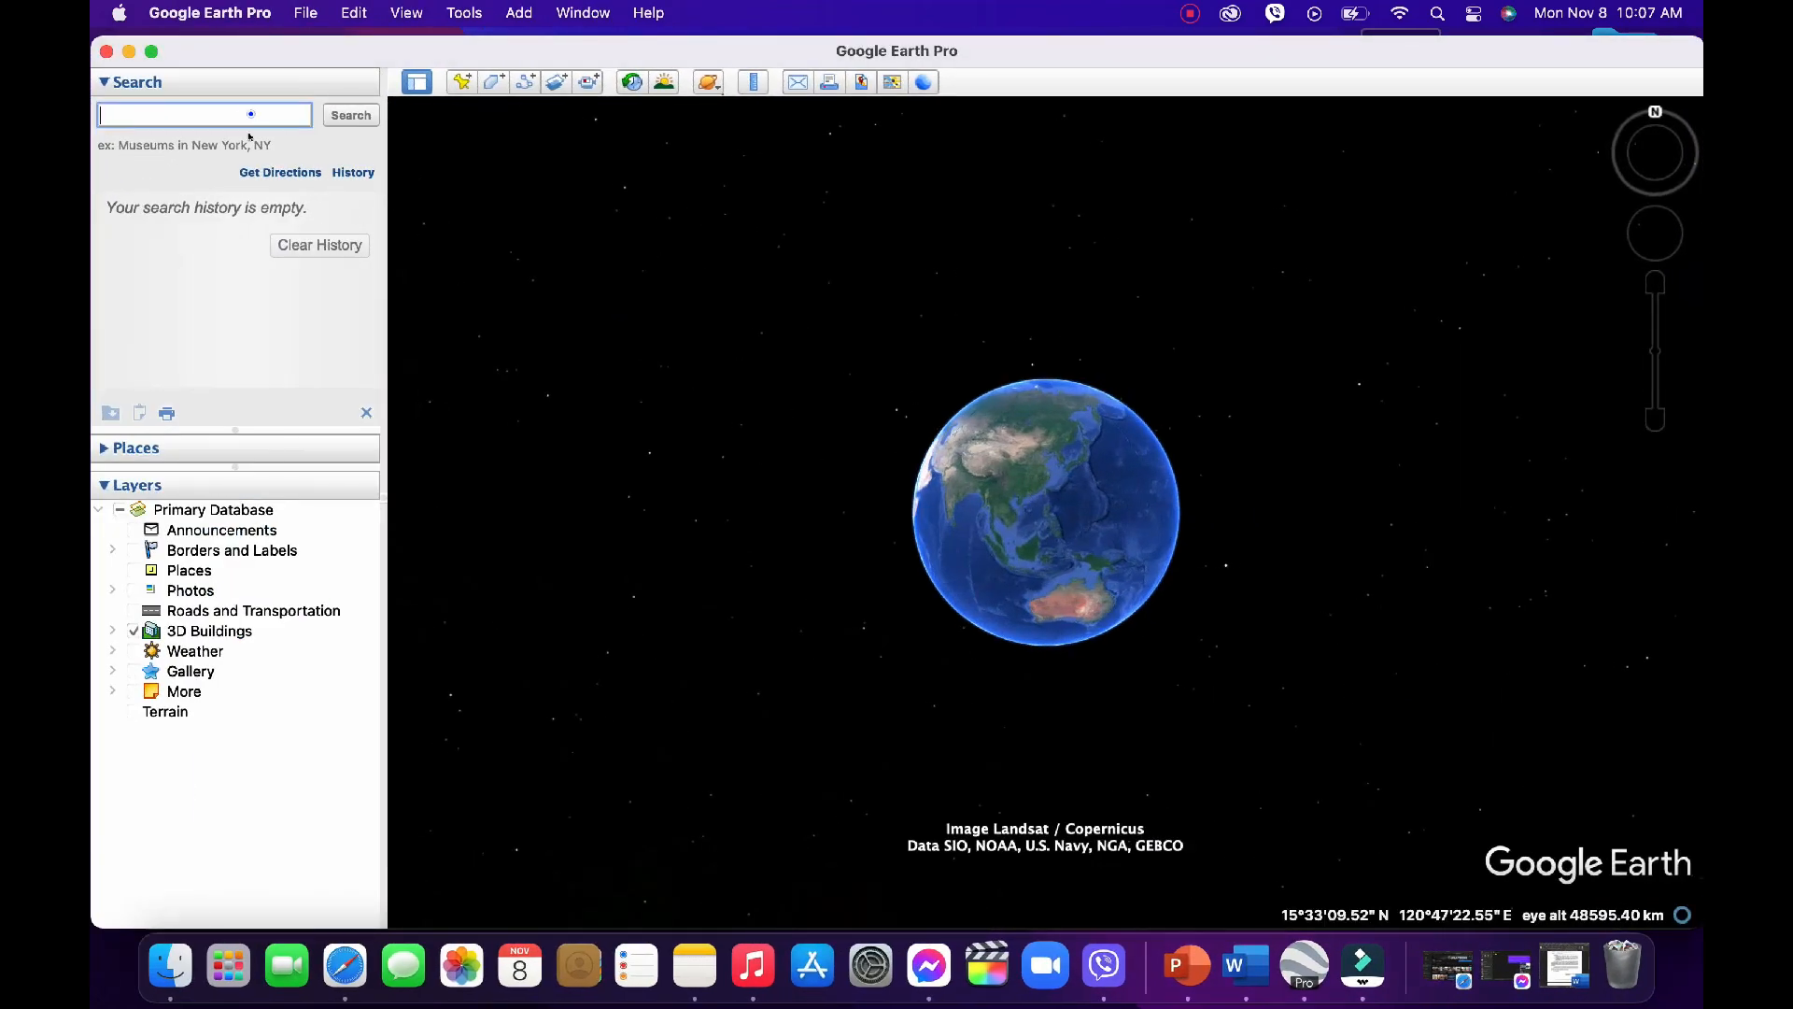
pyautogui.write('Bagui')
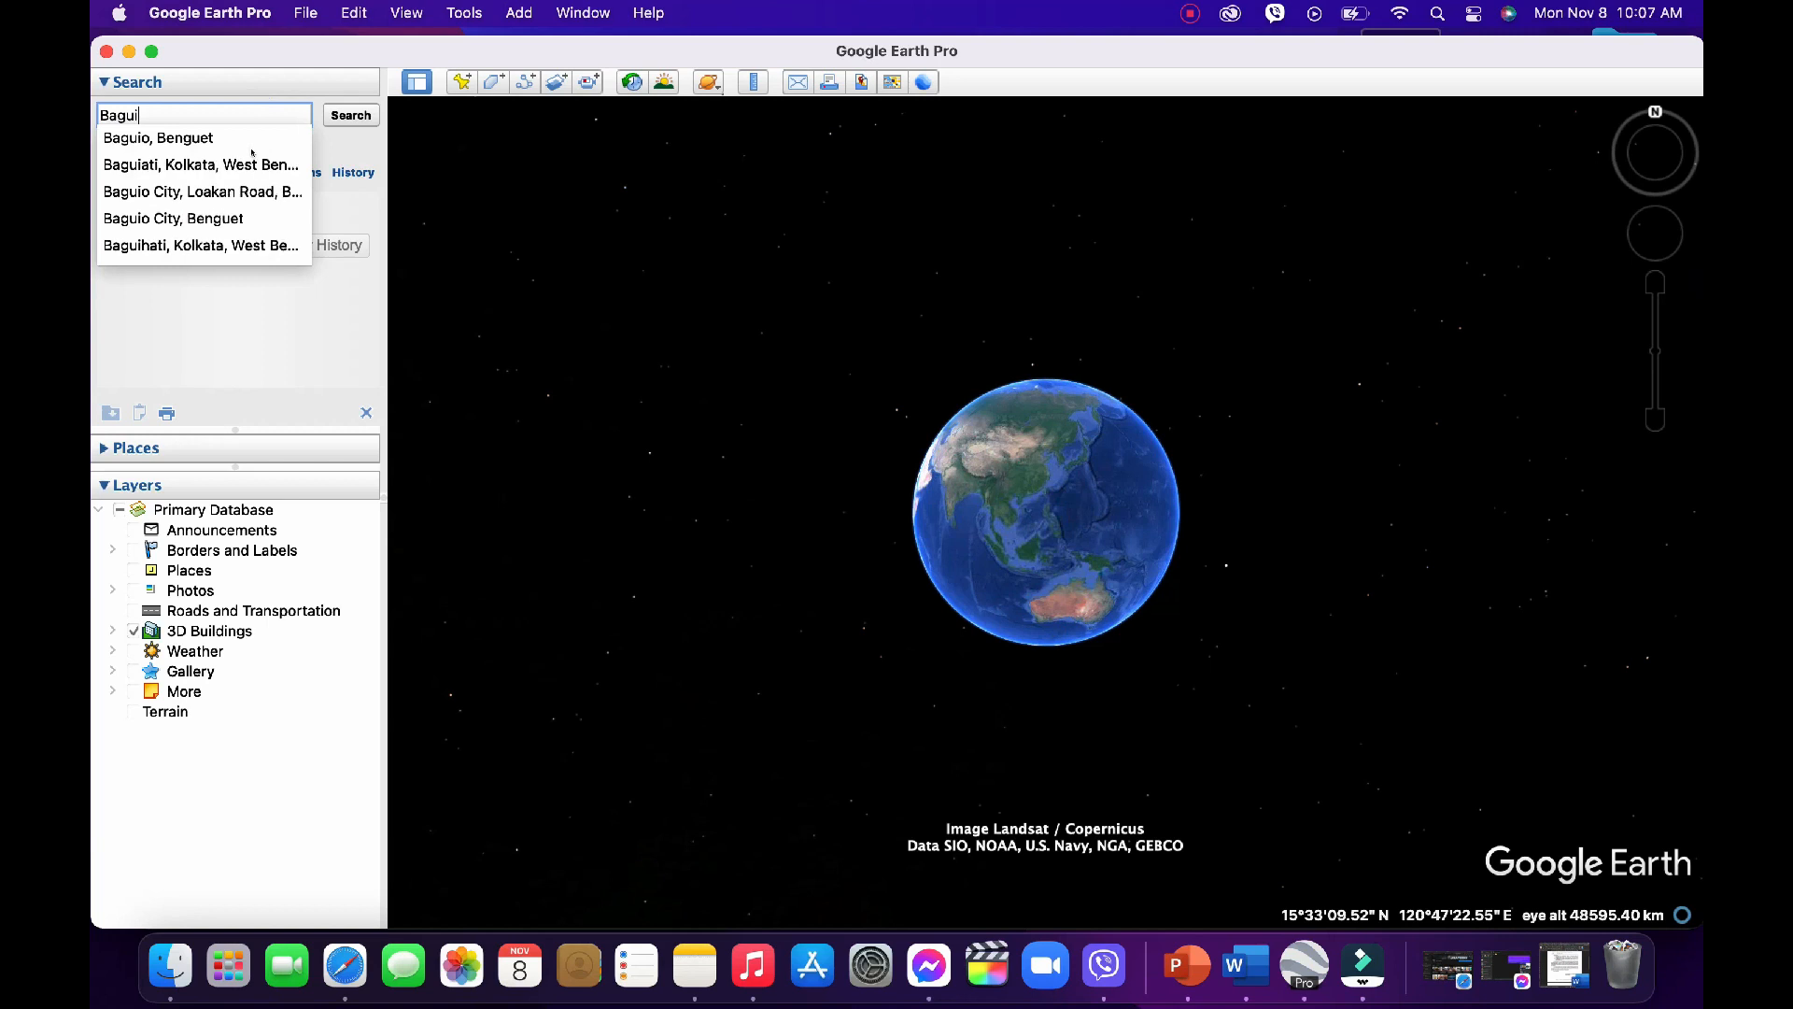
pyautogui.write('o')
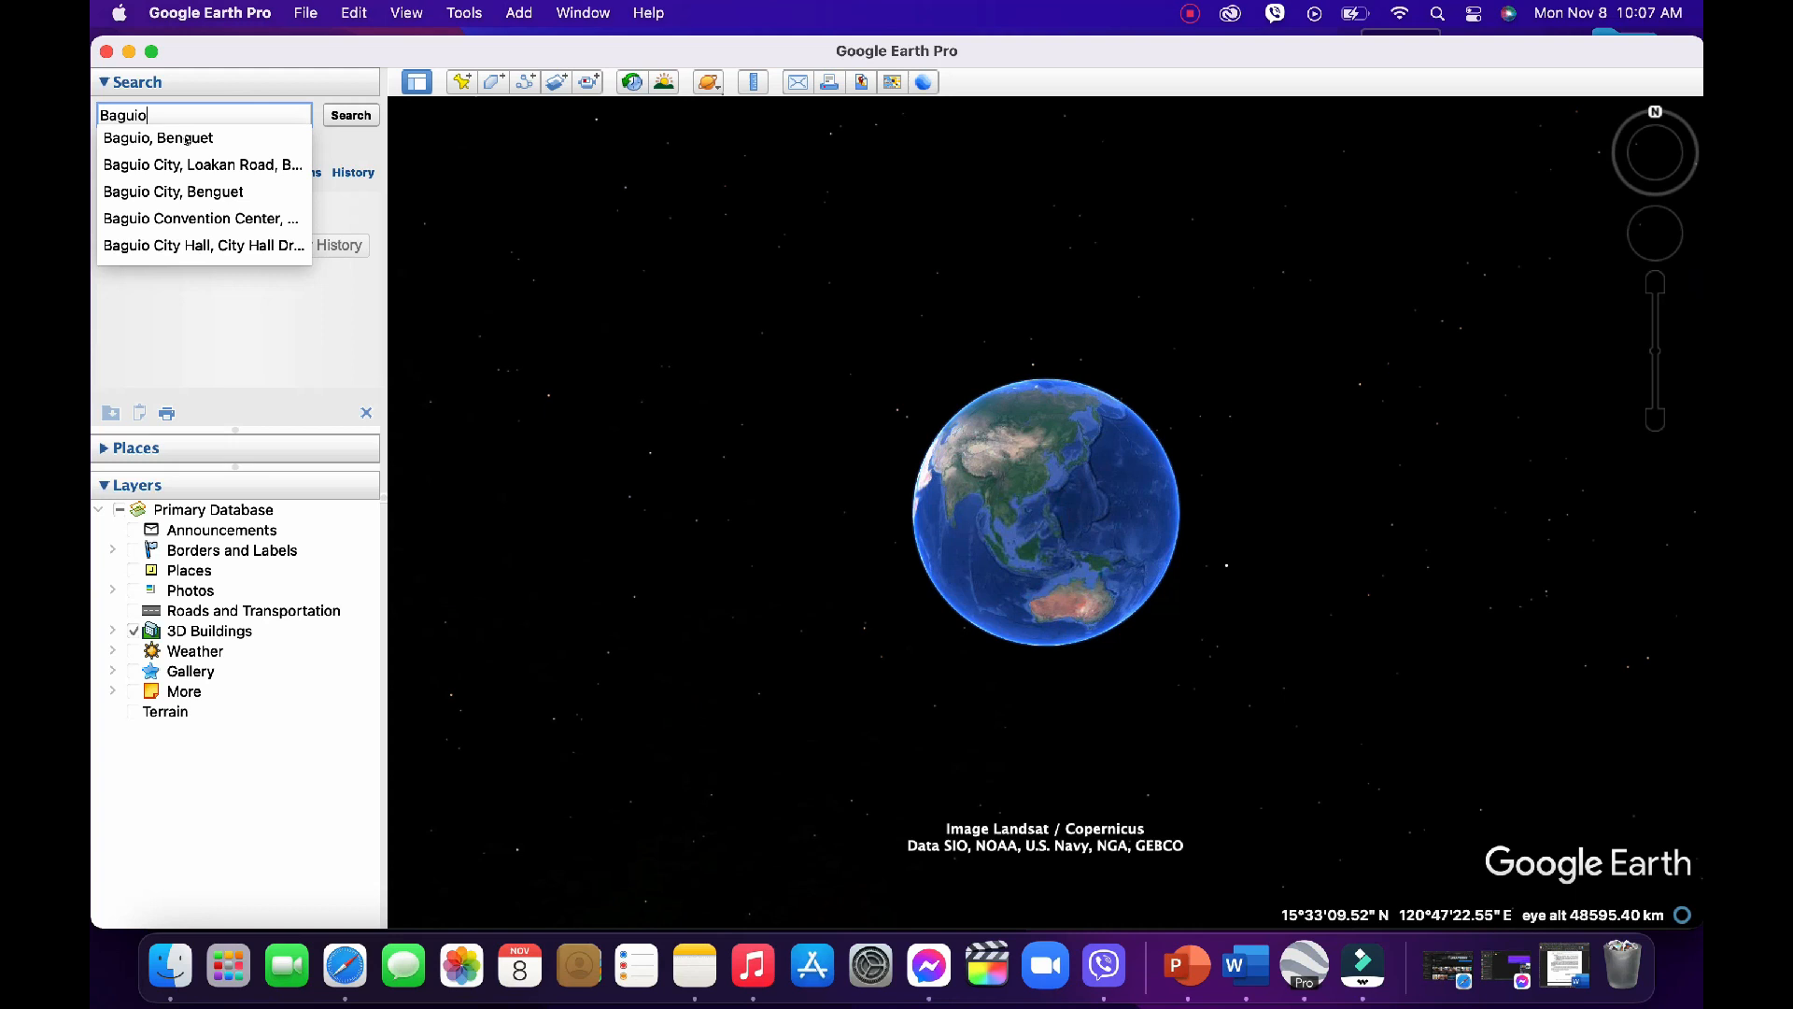
pyautogui.click(158, 138)
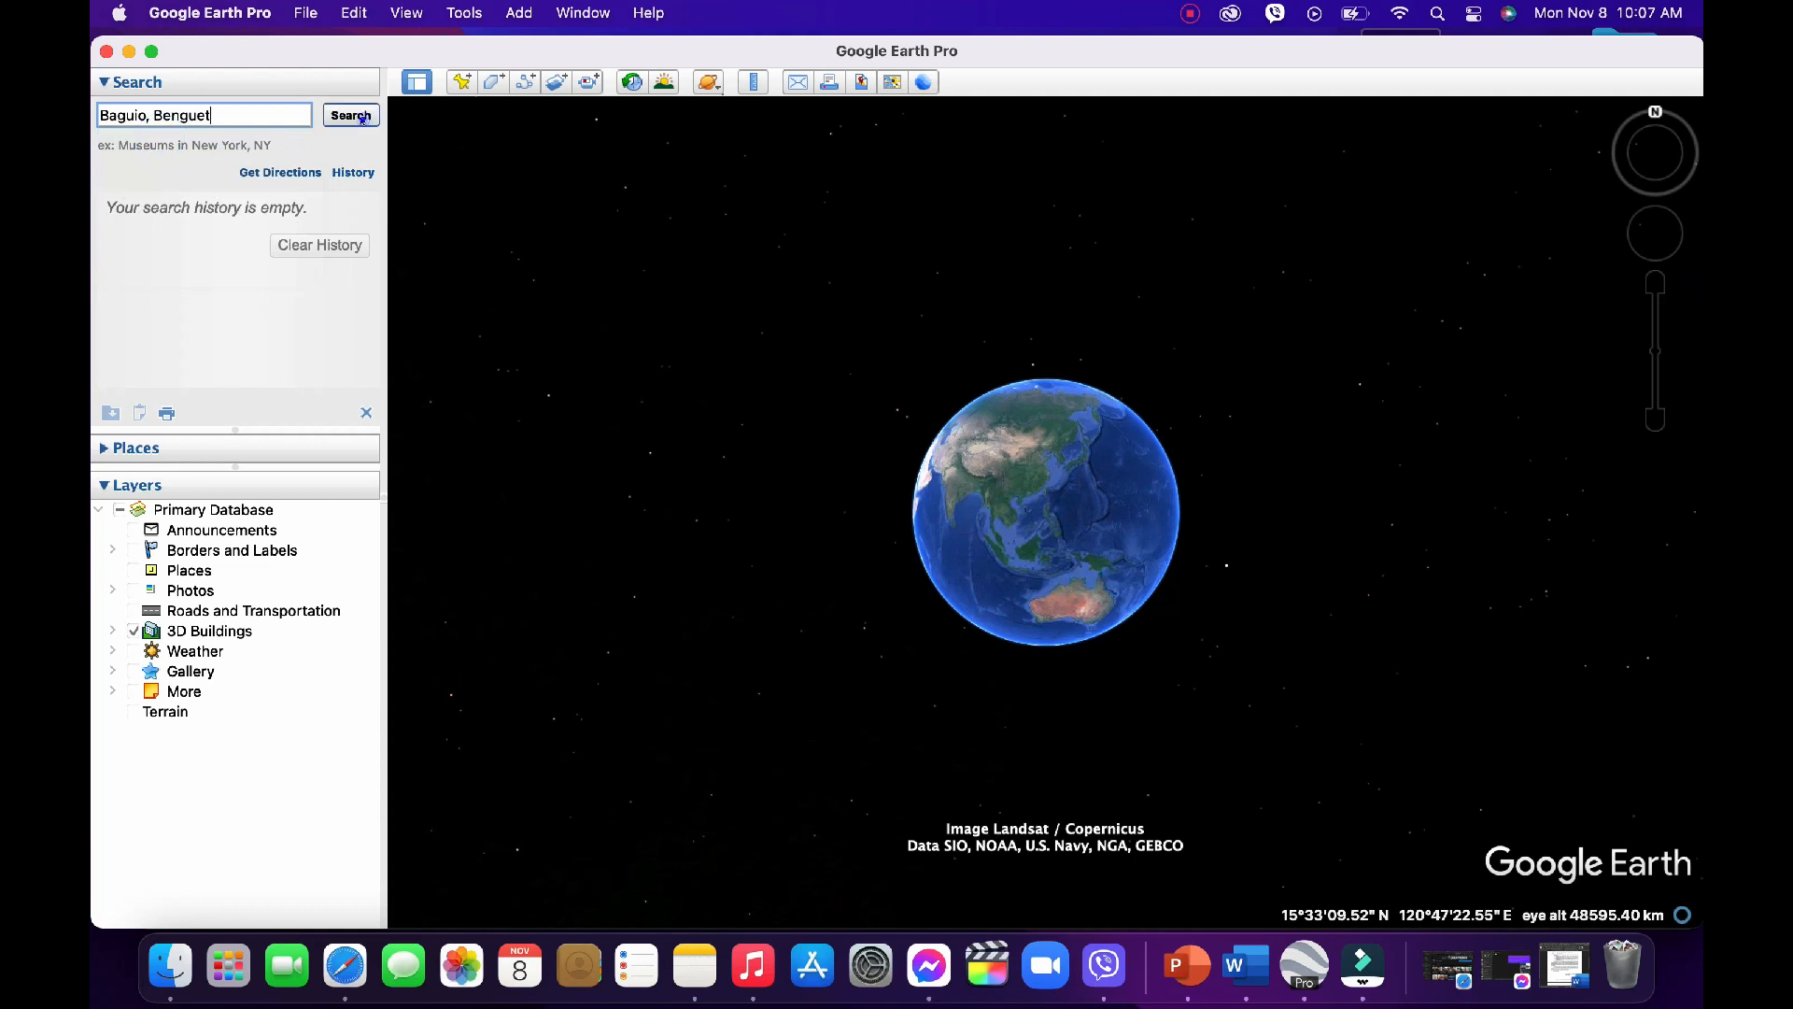
pyautogui.click(350, 114)
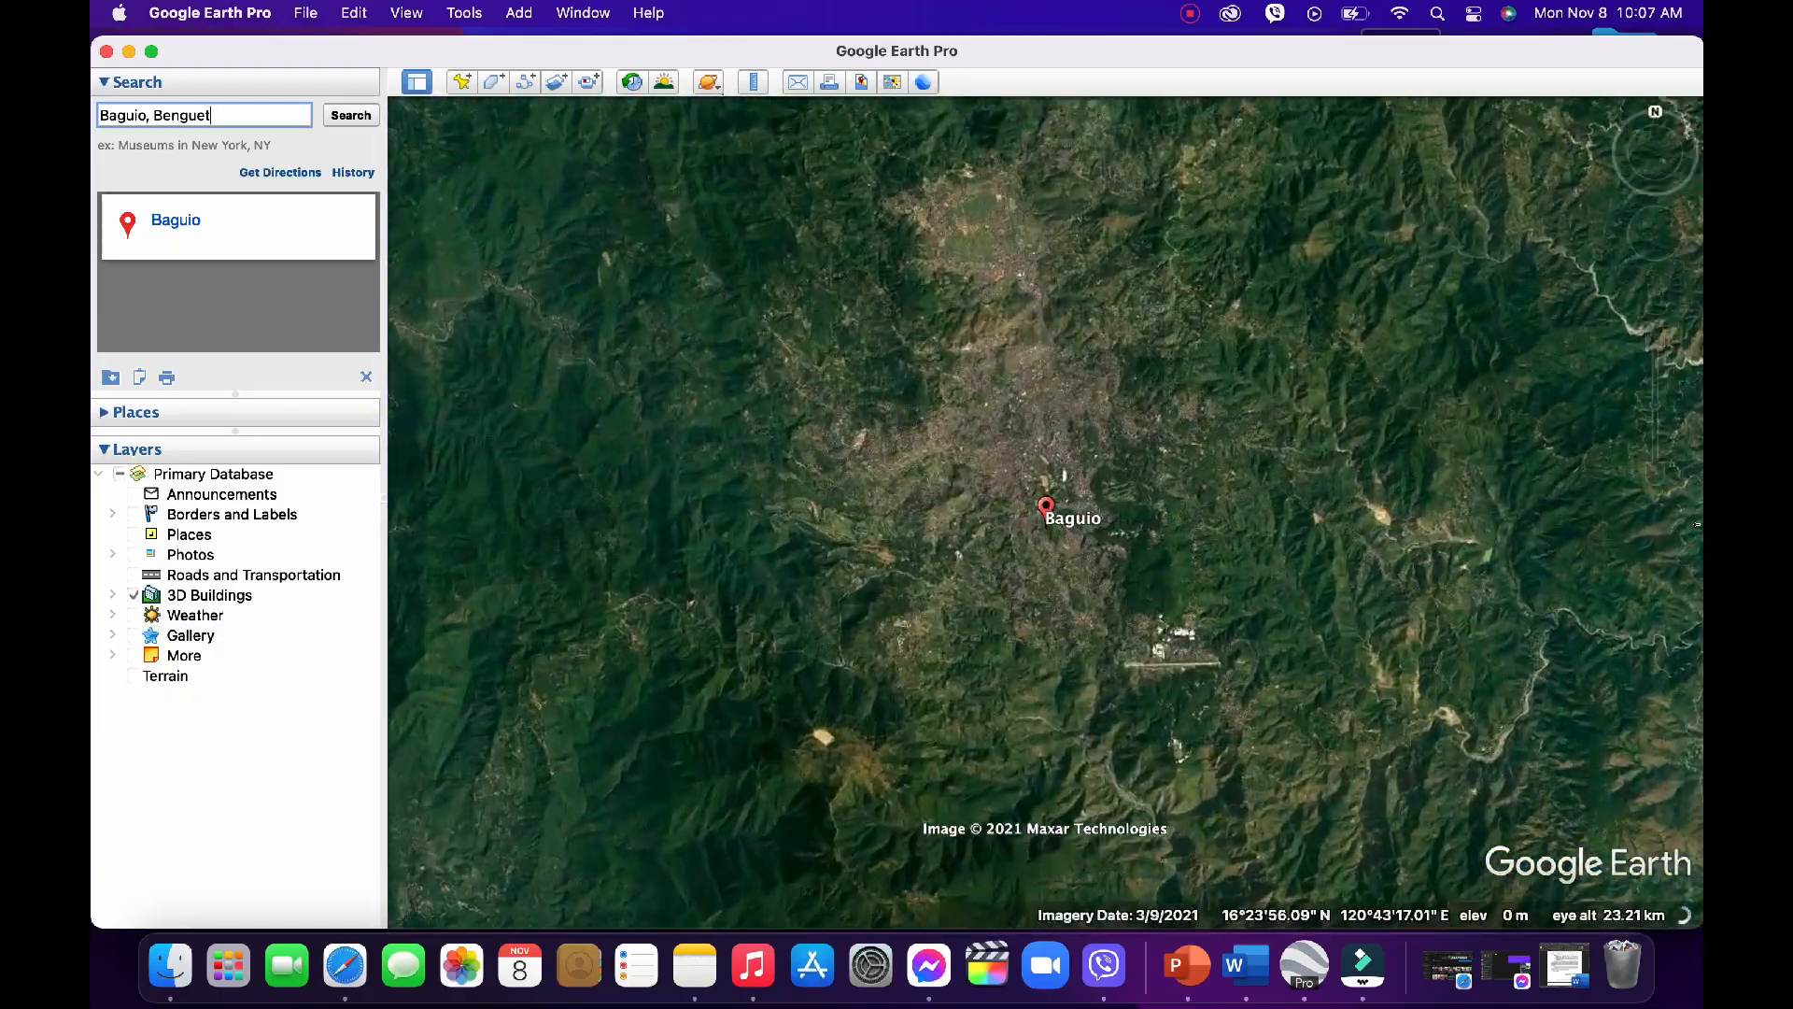
# Step: Zoom the Google Earth view in closer on Baguio
pyautogui.scroll(3)
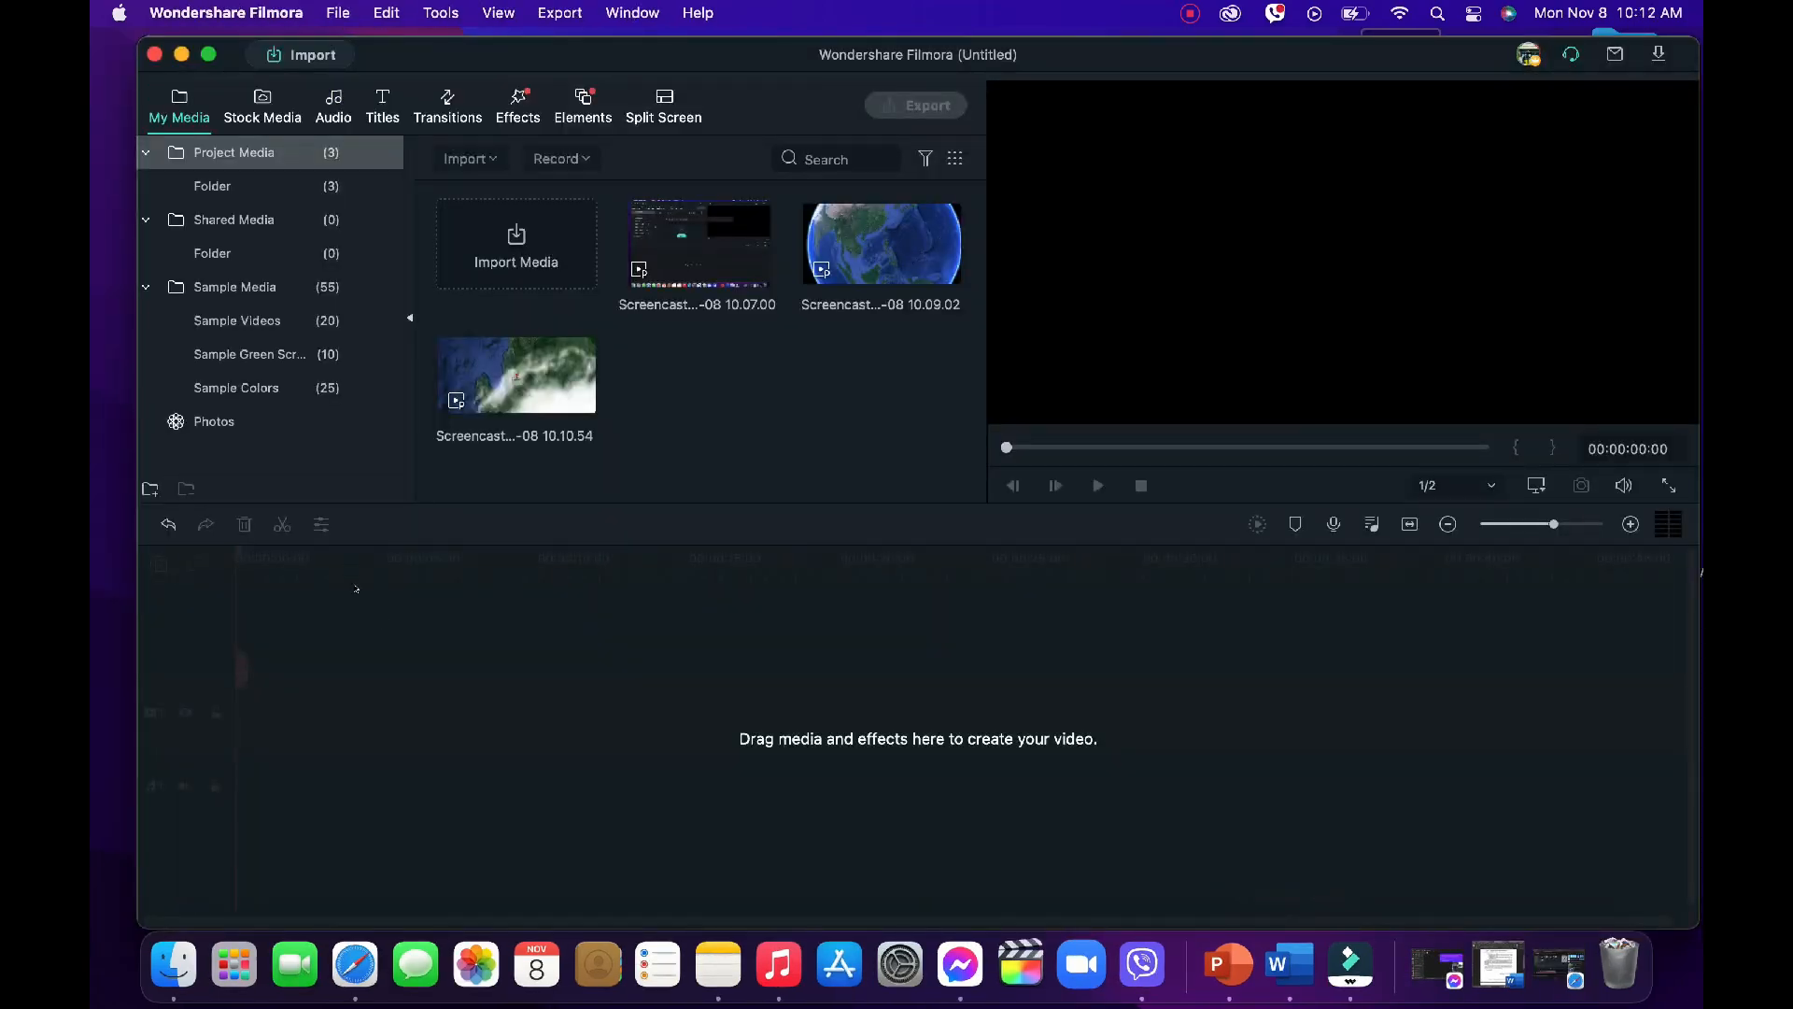
# Step: Place the terrain screencast on the timeline, match project resolution to media, and cue later
pyautogui.click(516, 374)
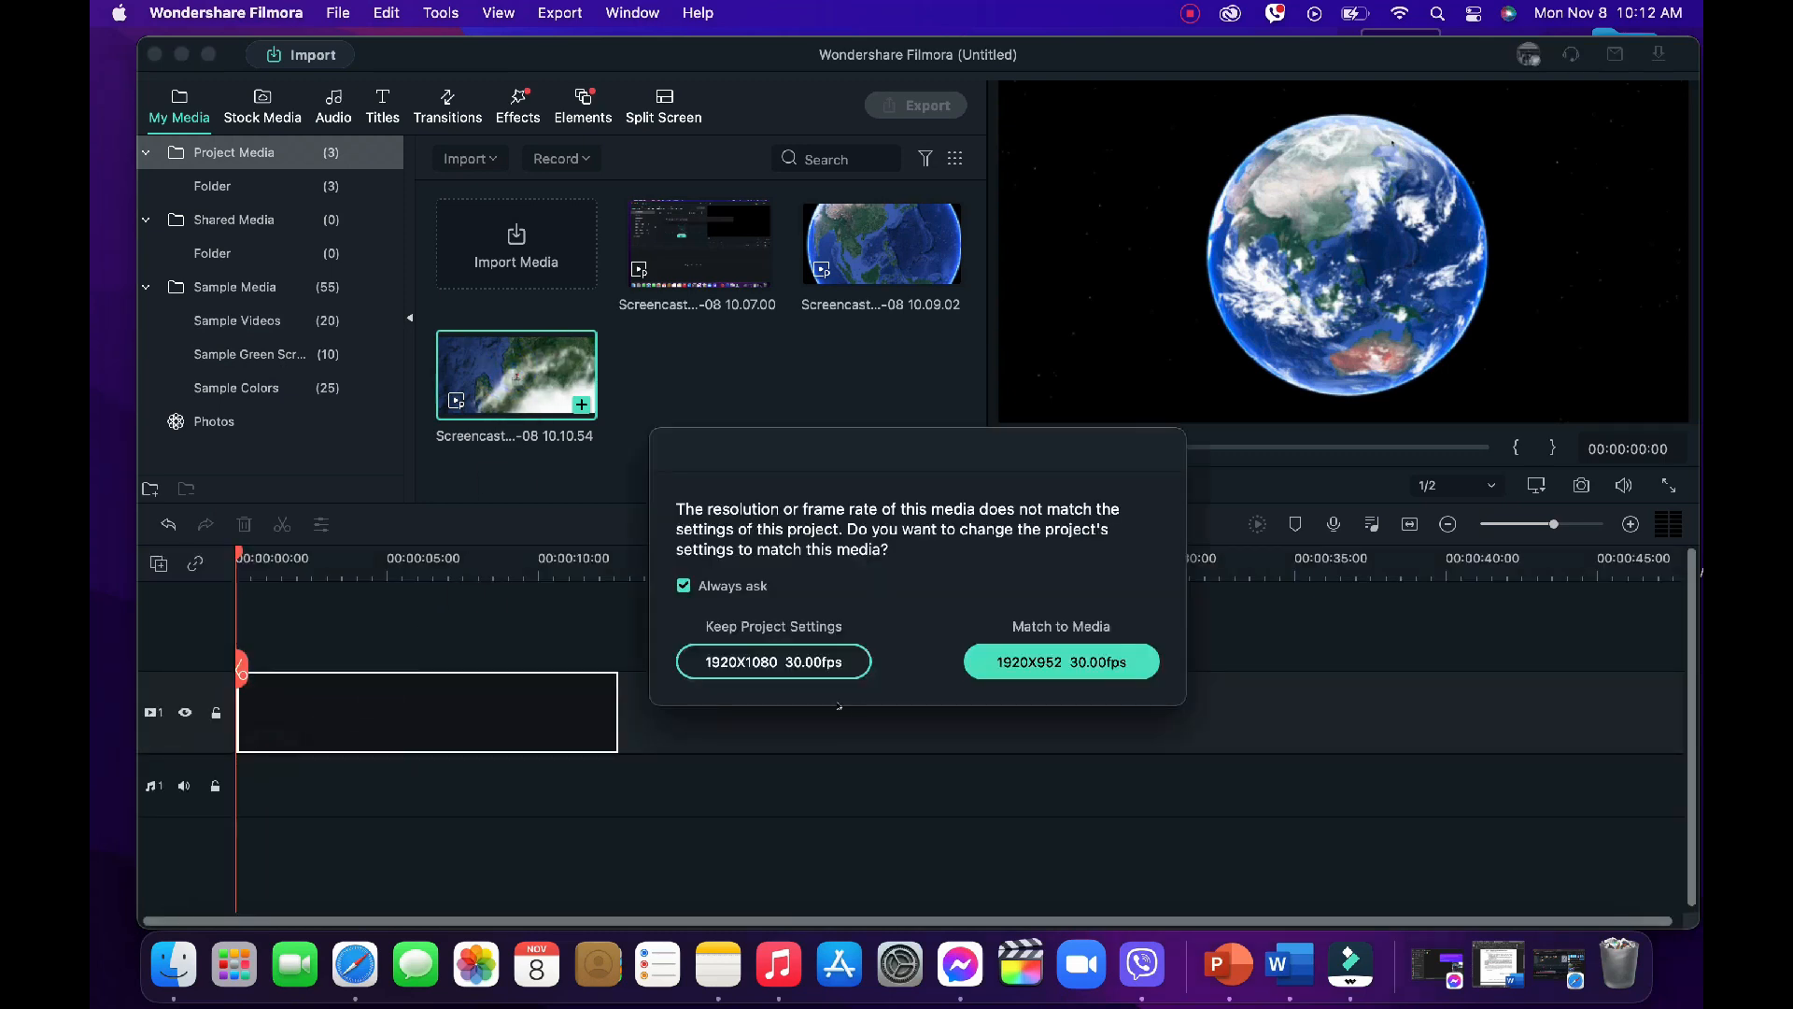
pyautogui.click(773, 661)
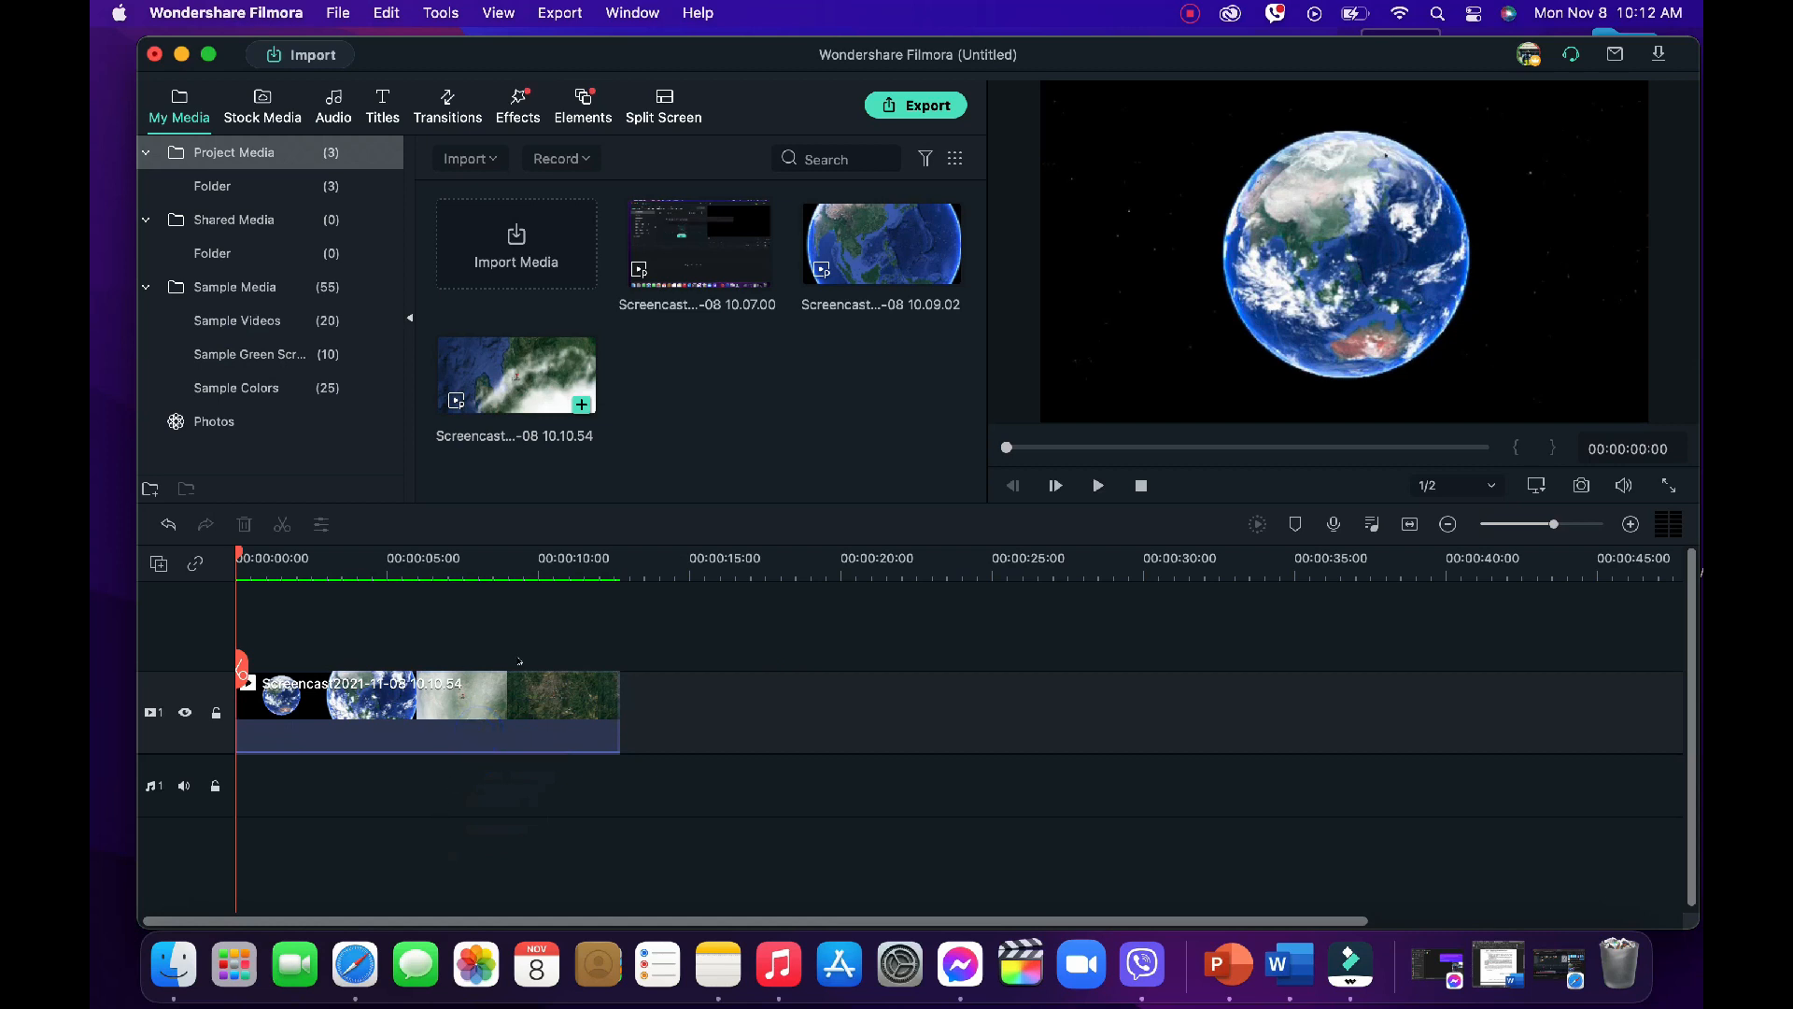
pyautogui.click(1053, 485)
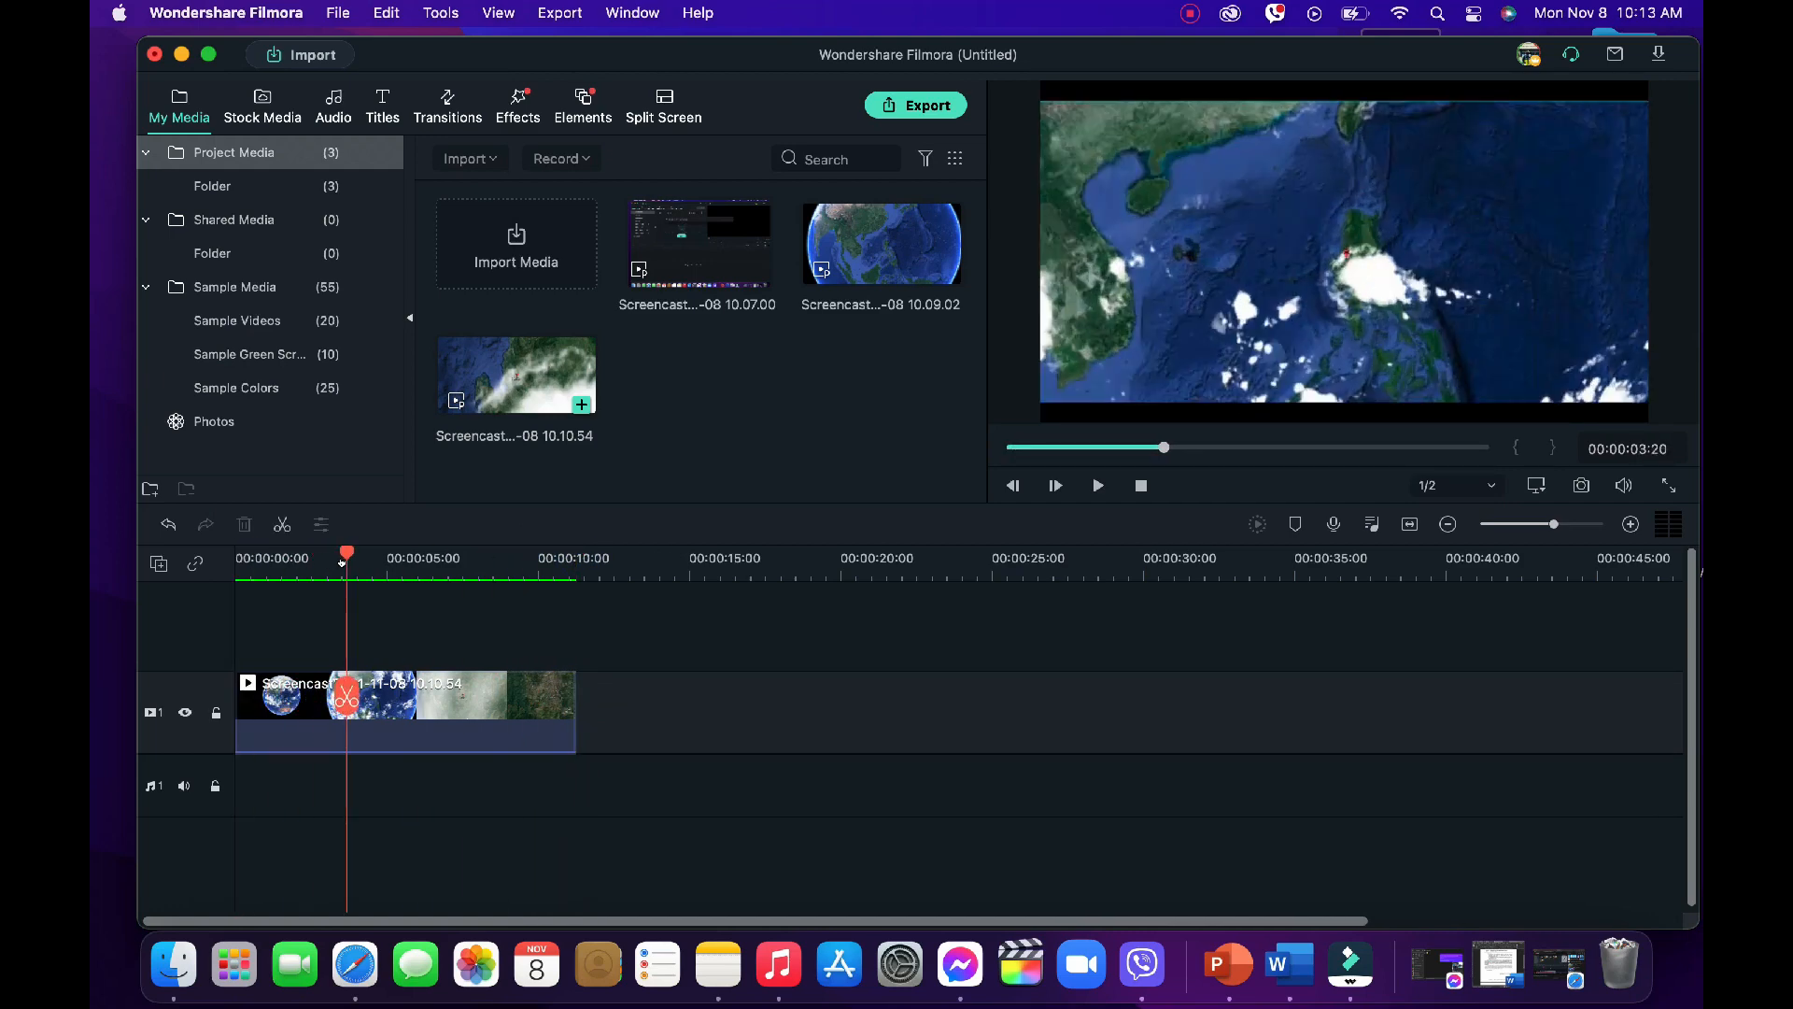
# Step: Scale the timeline clip slightly to fill the frame and show the effects library
pyautogui.doubleClick(405, 712)
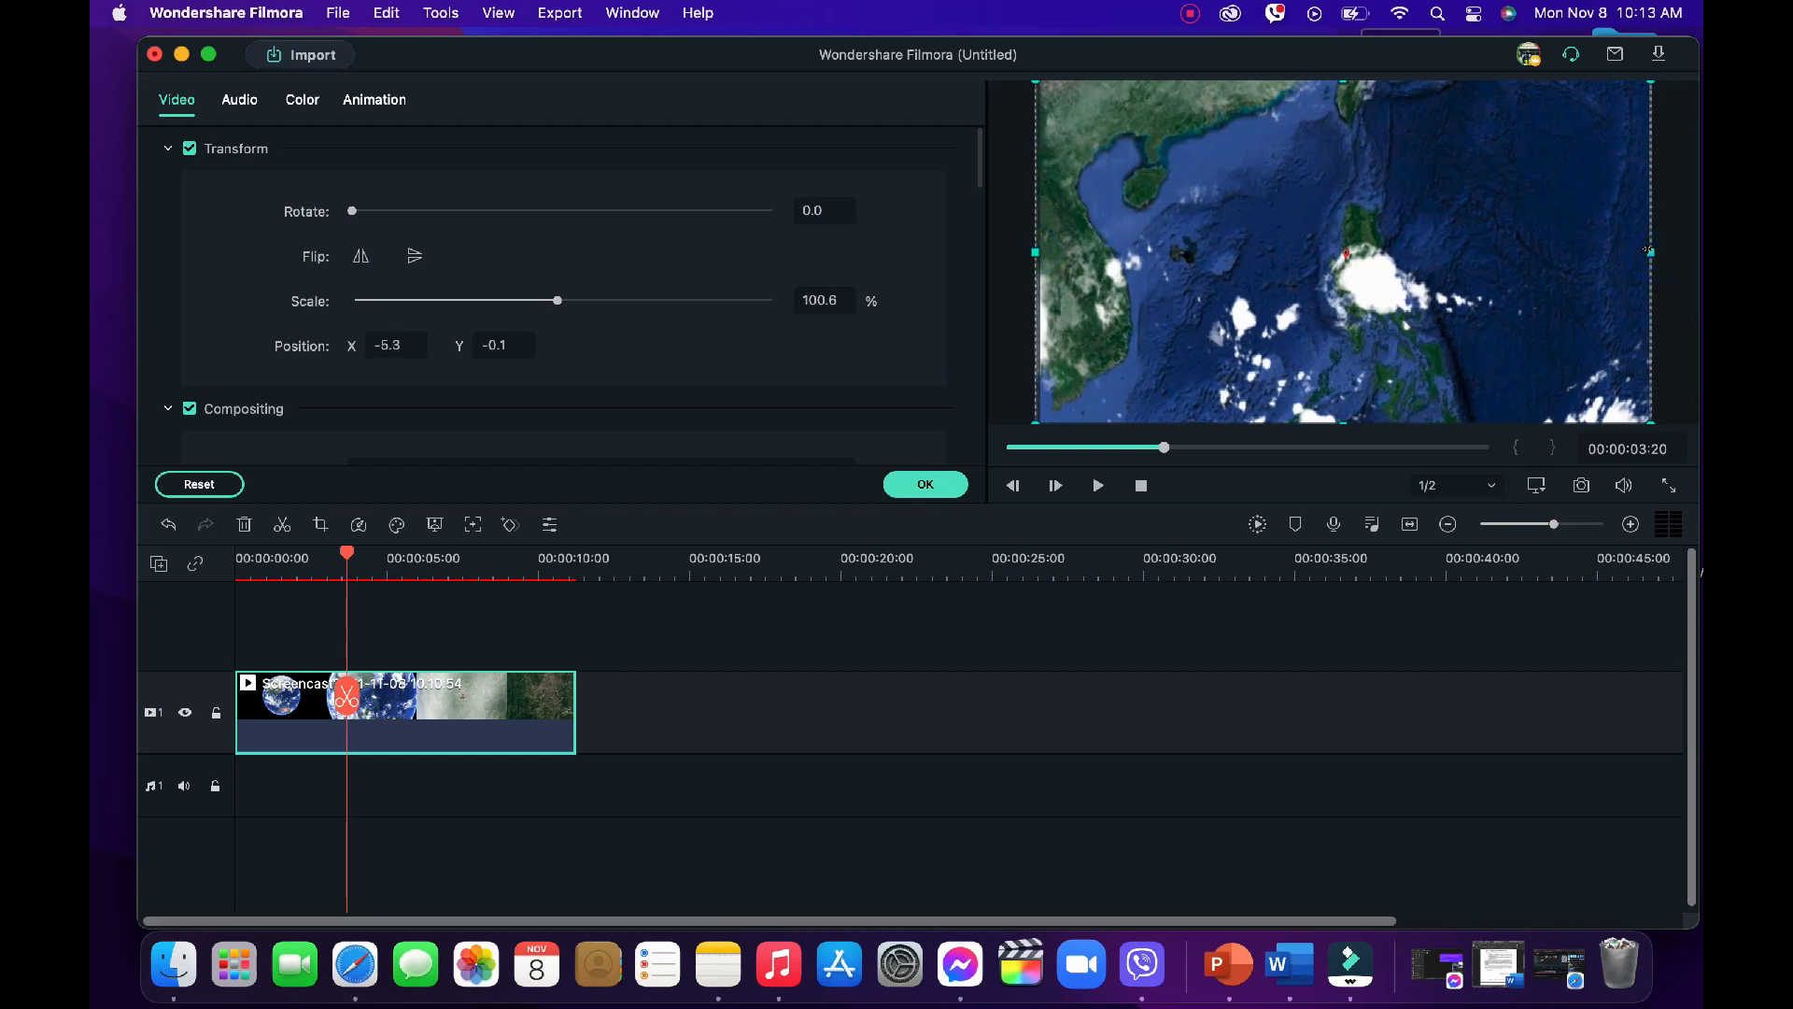
pyautogui.click(924, 484)
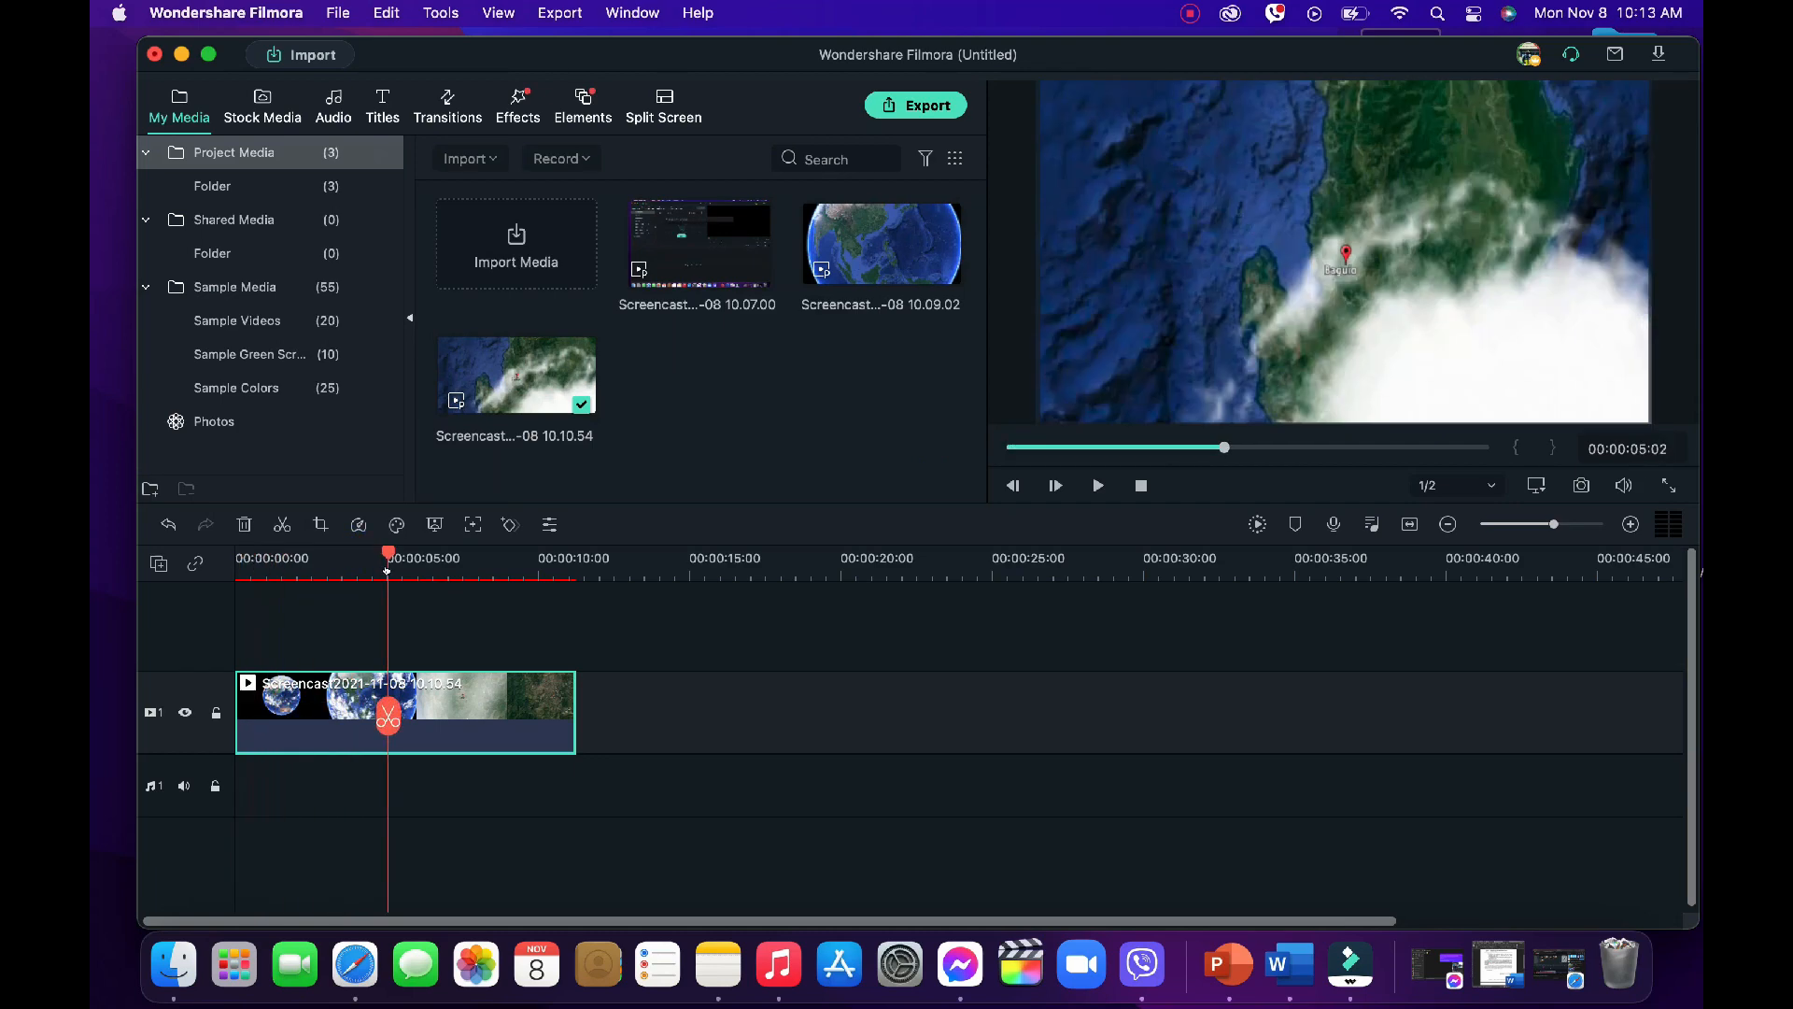
pyautogui.click(516, 103)
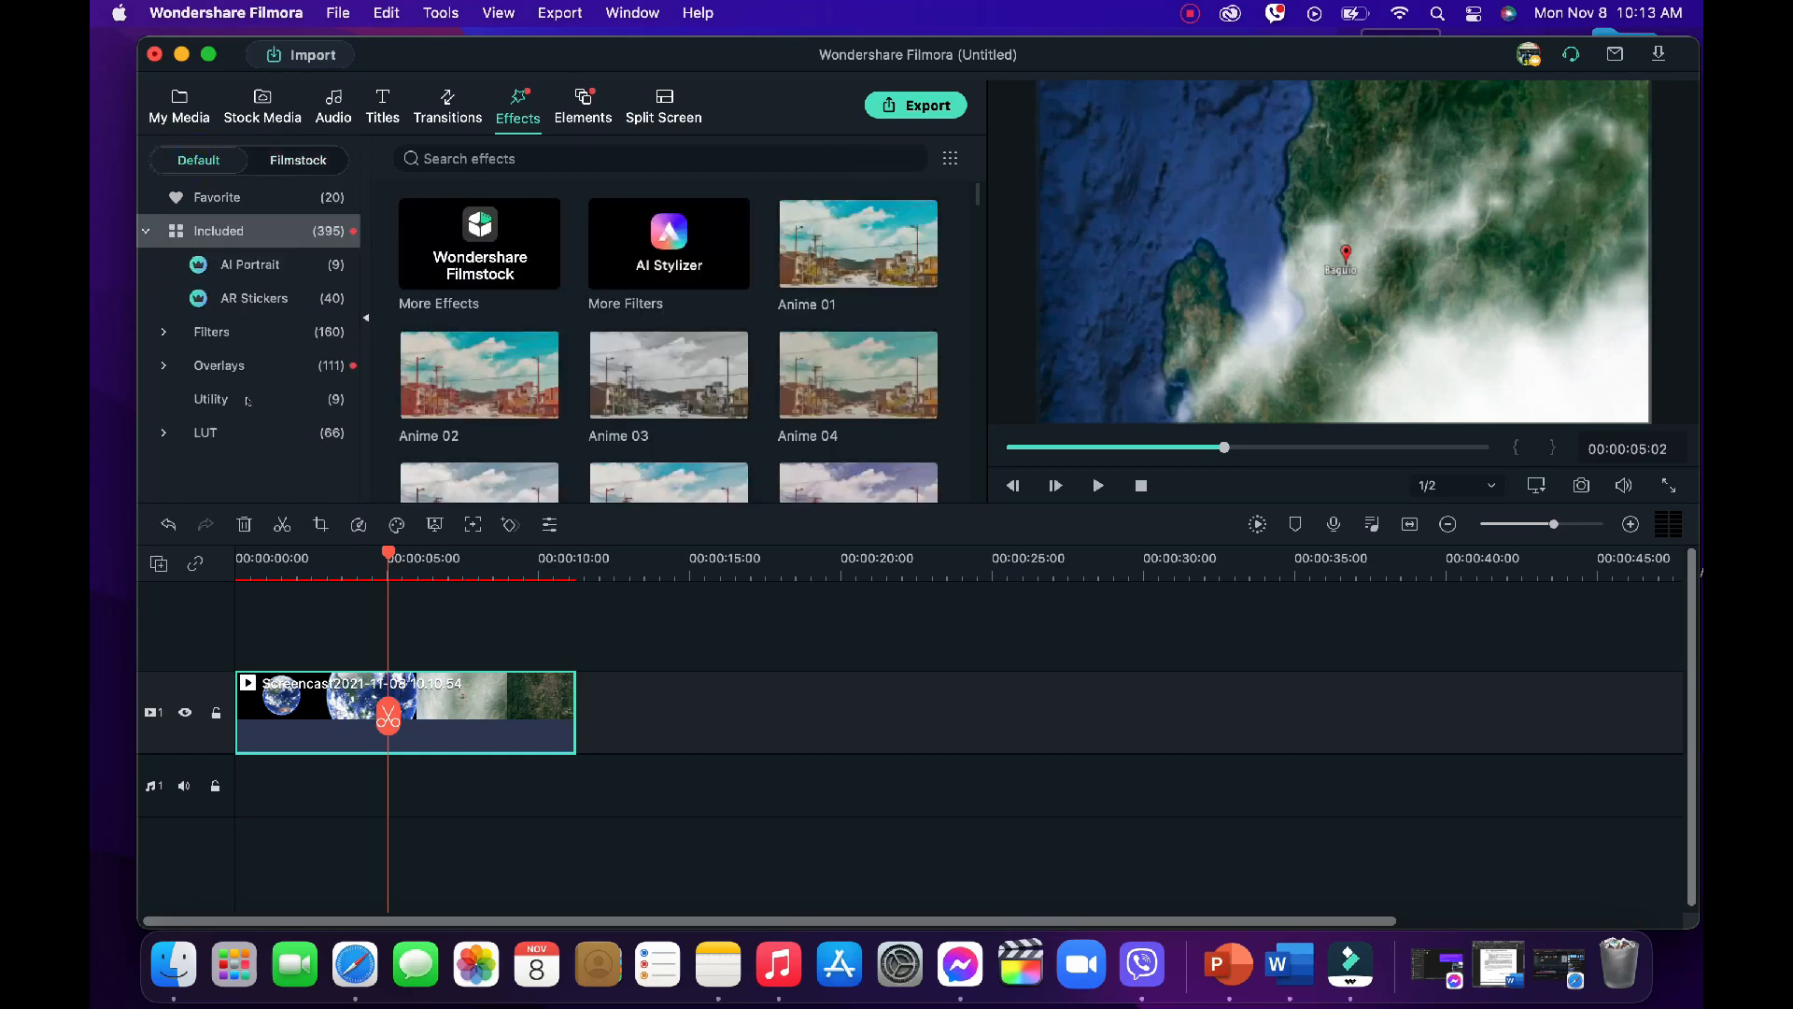
# Step: Browse Utility effects, reopen the clip's settings and preview the blurred clip near three seconds
pyautogui.click(212, 398)
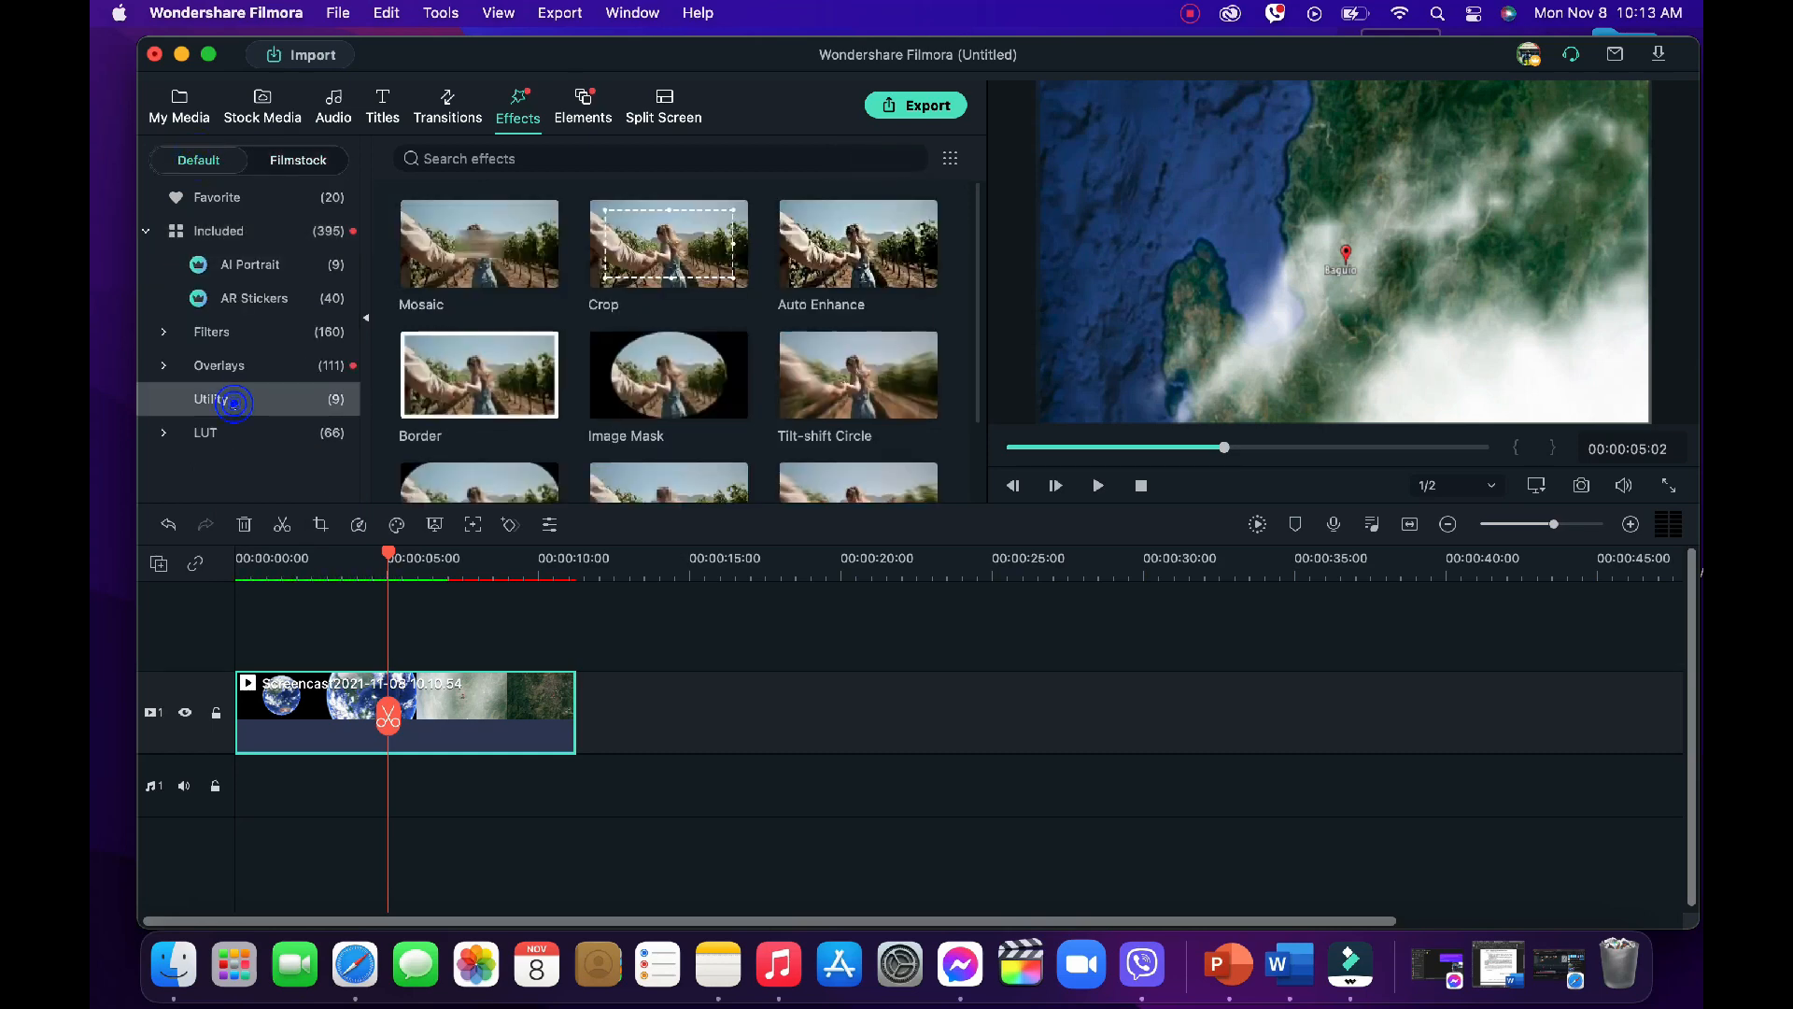
pyautogui.moveTo(857, 374)
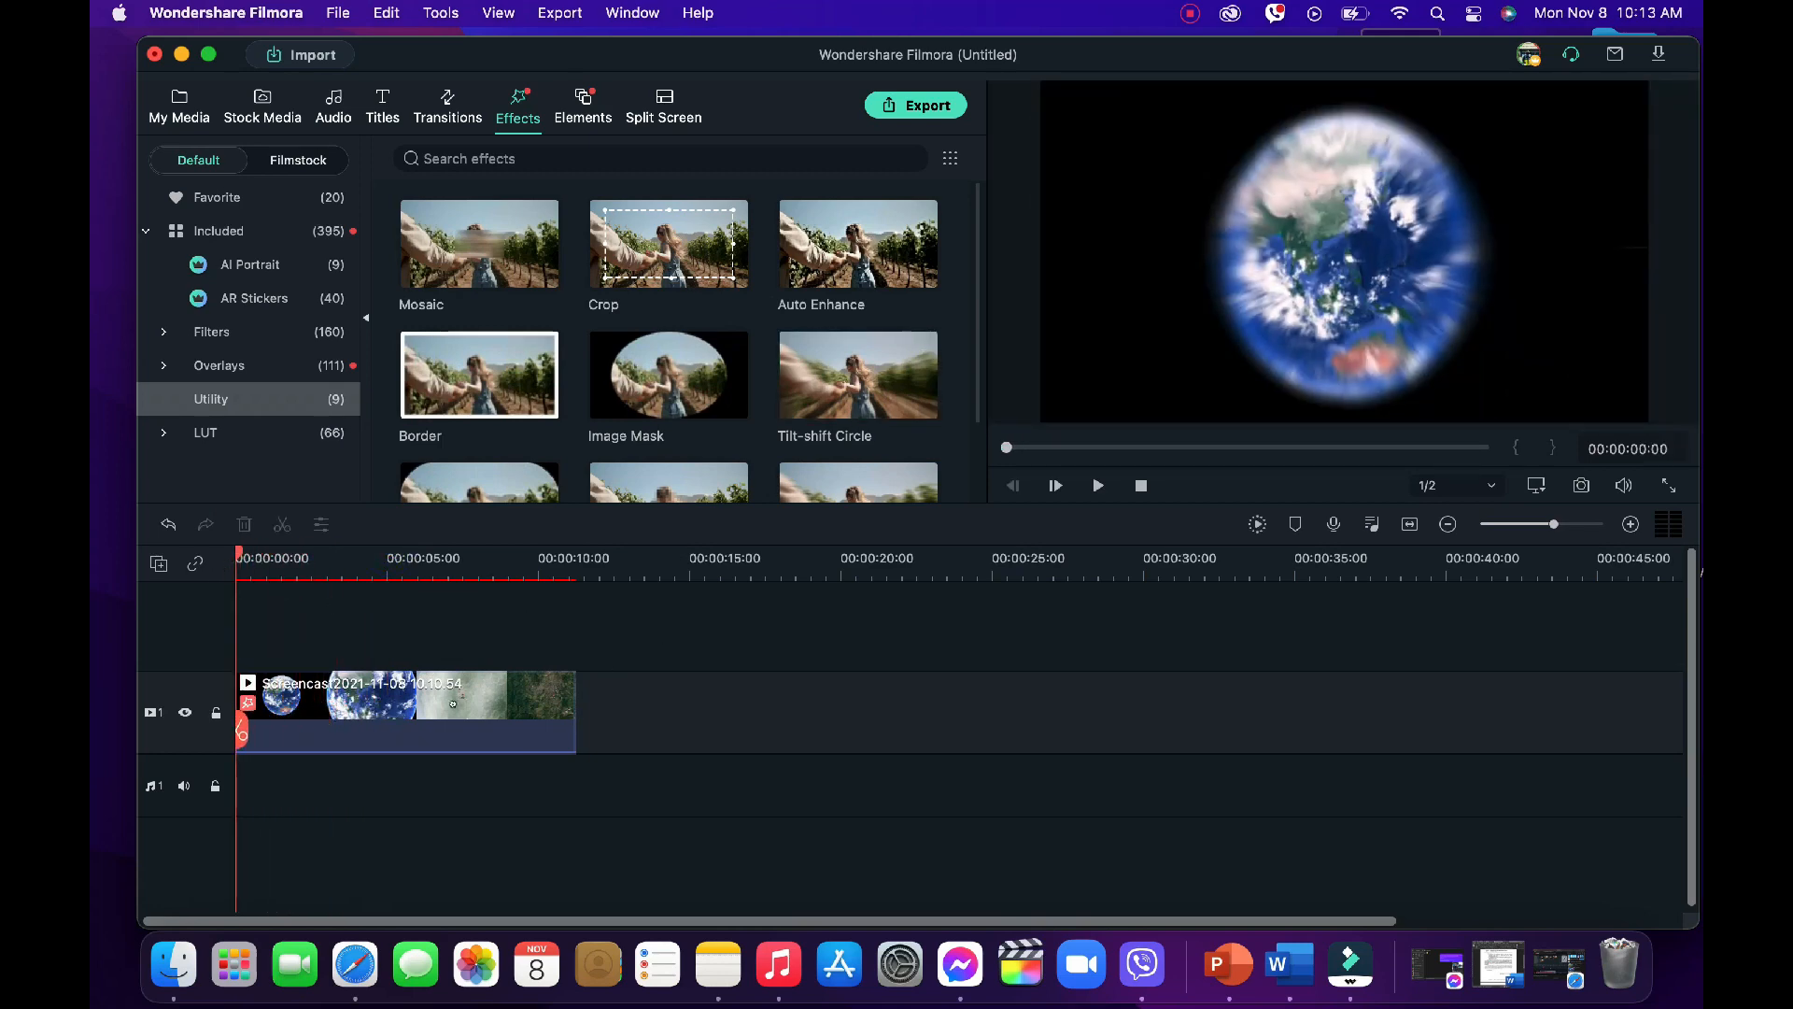
pyautogui.doubleClick(407, 697)
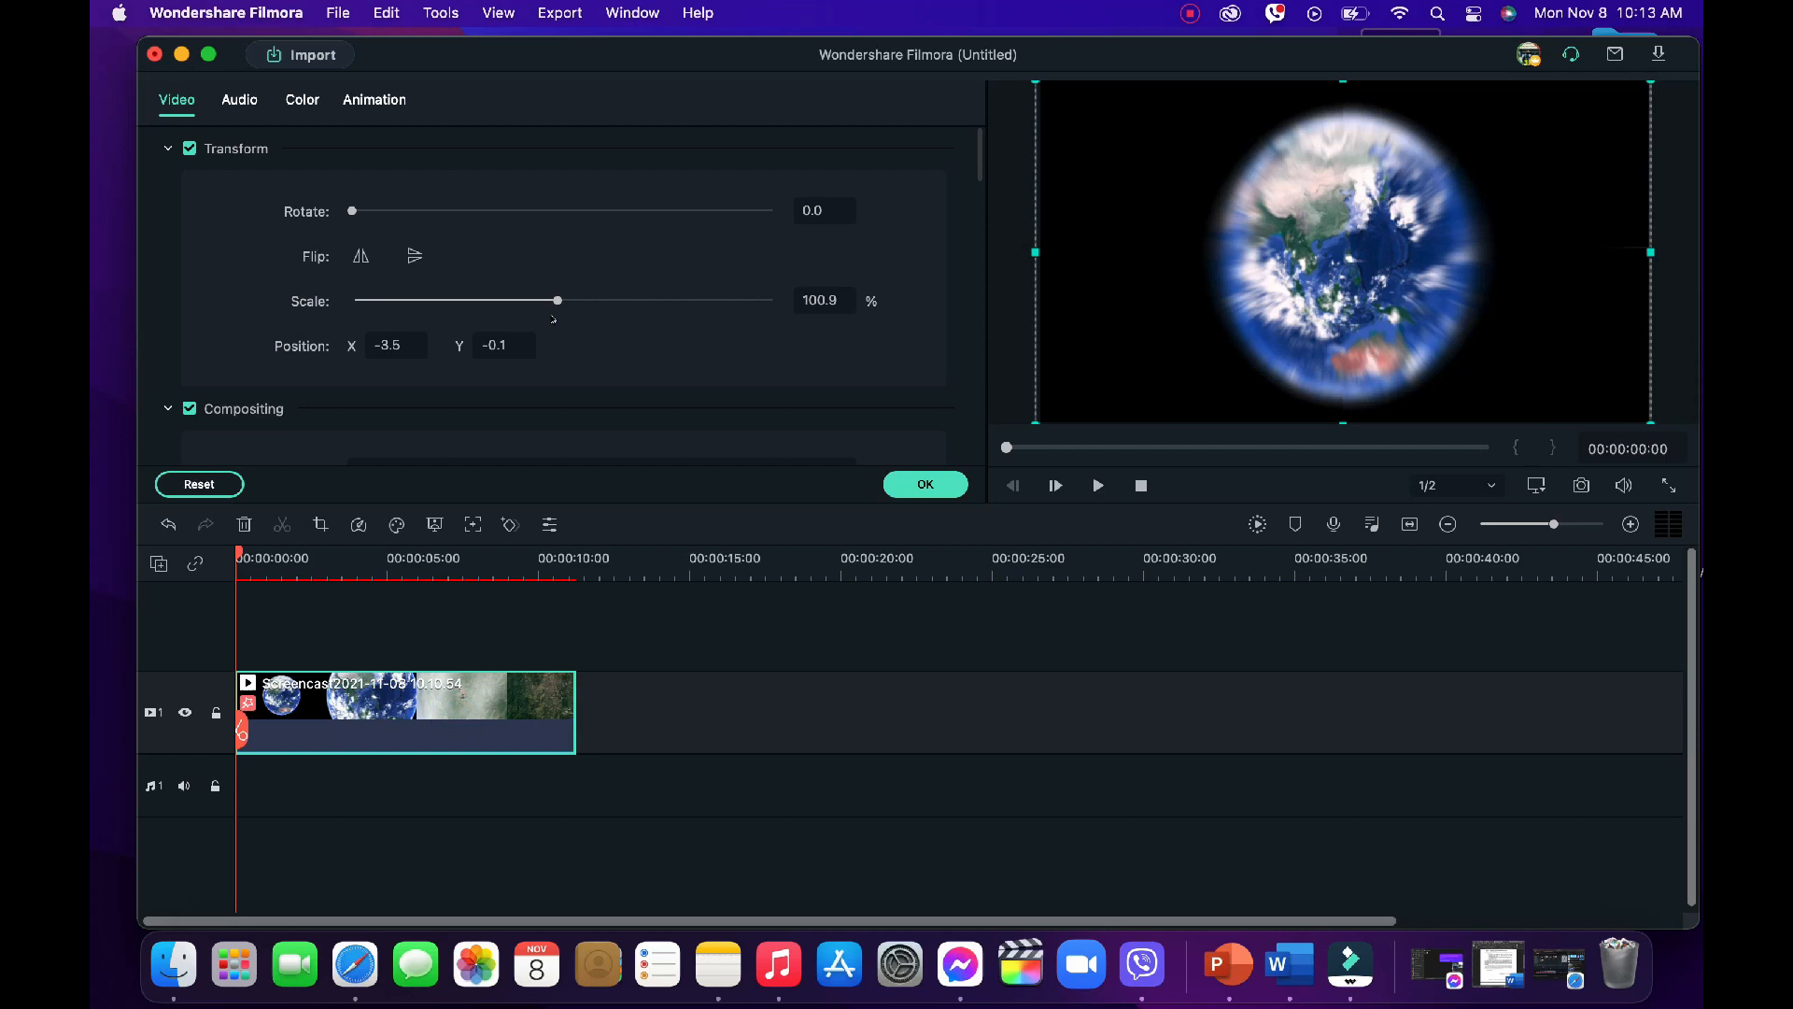
pyautogui.click(1094, 485)
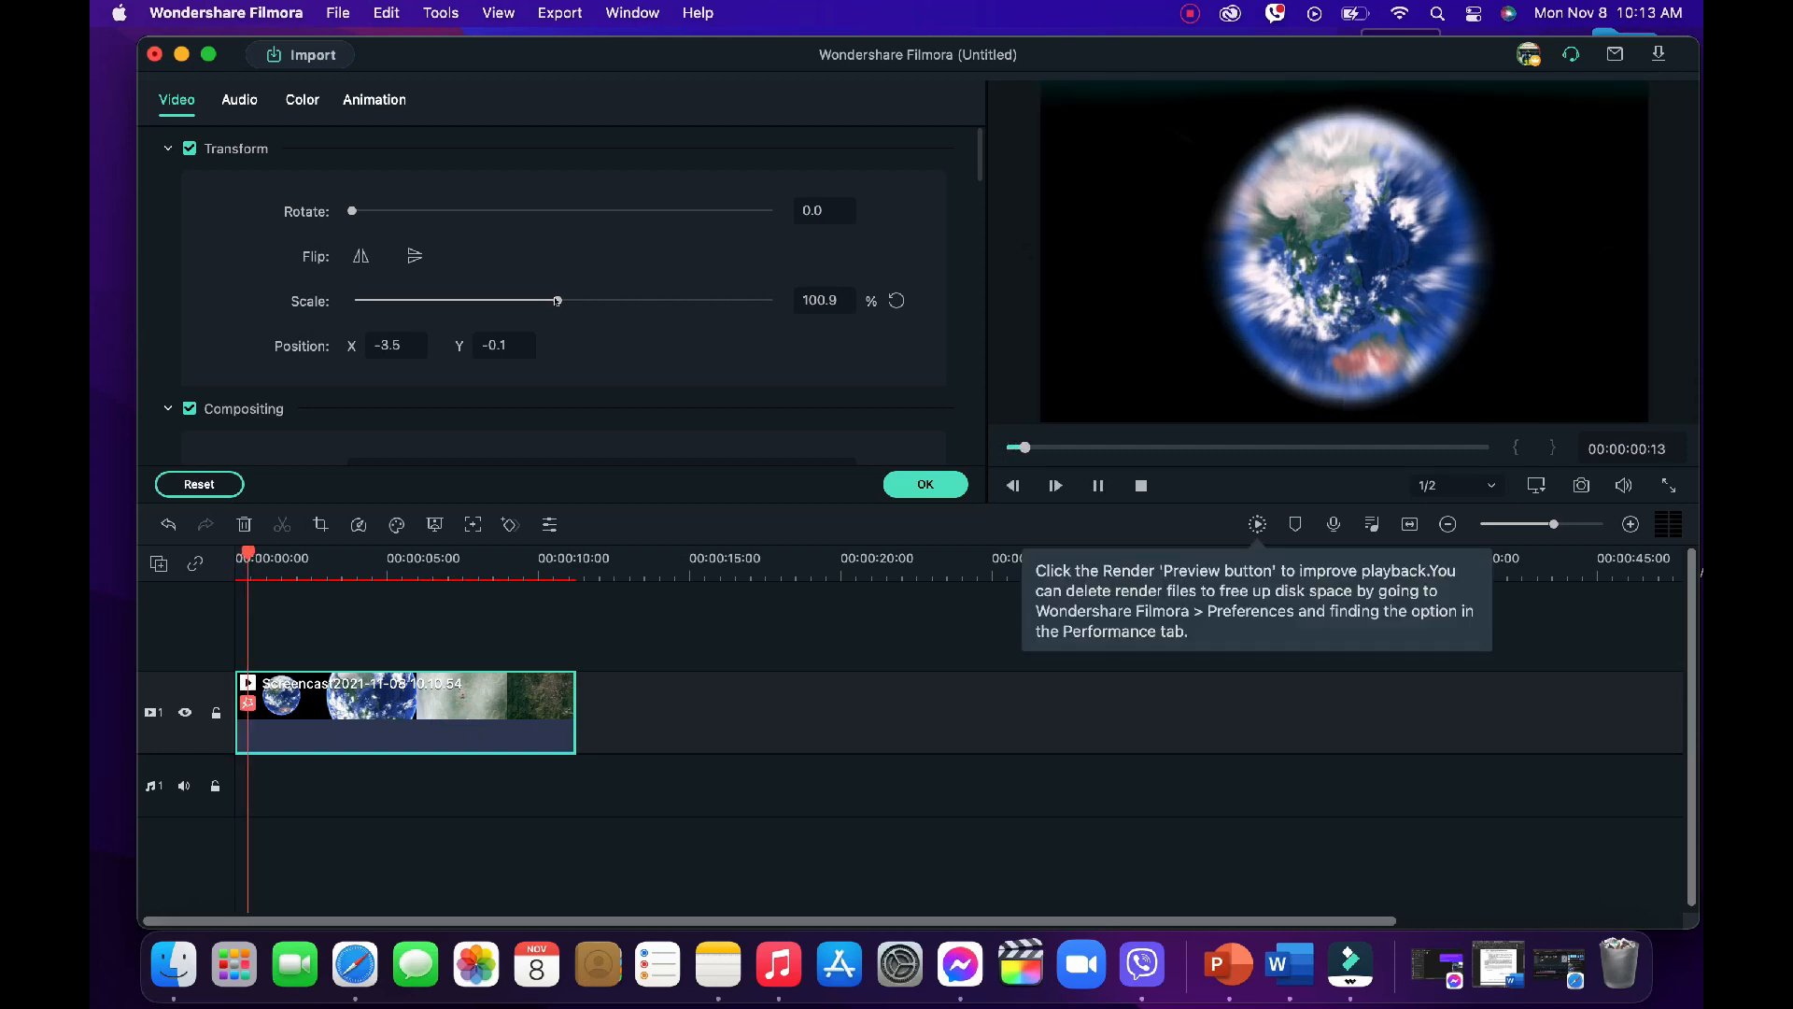
pyautogui.click(1053, 485)
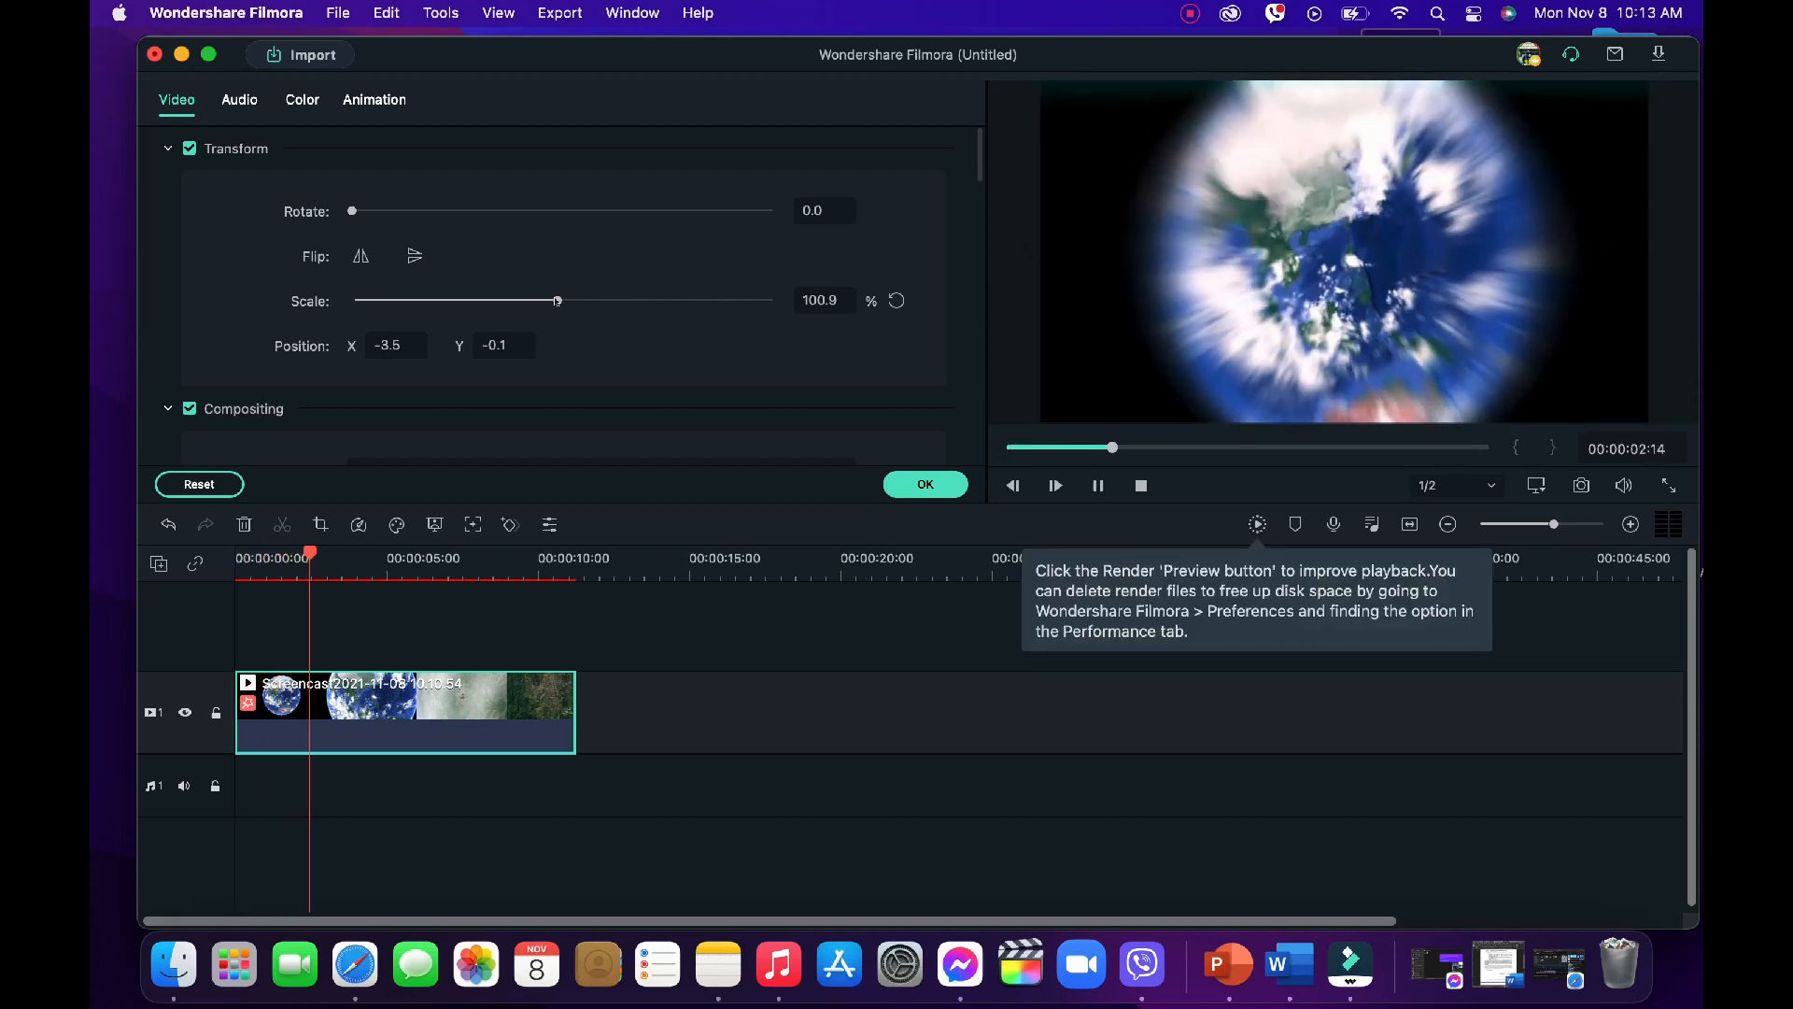
pyautogui.click(1055, 484)
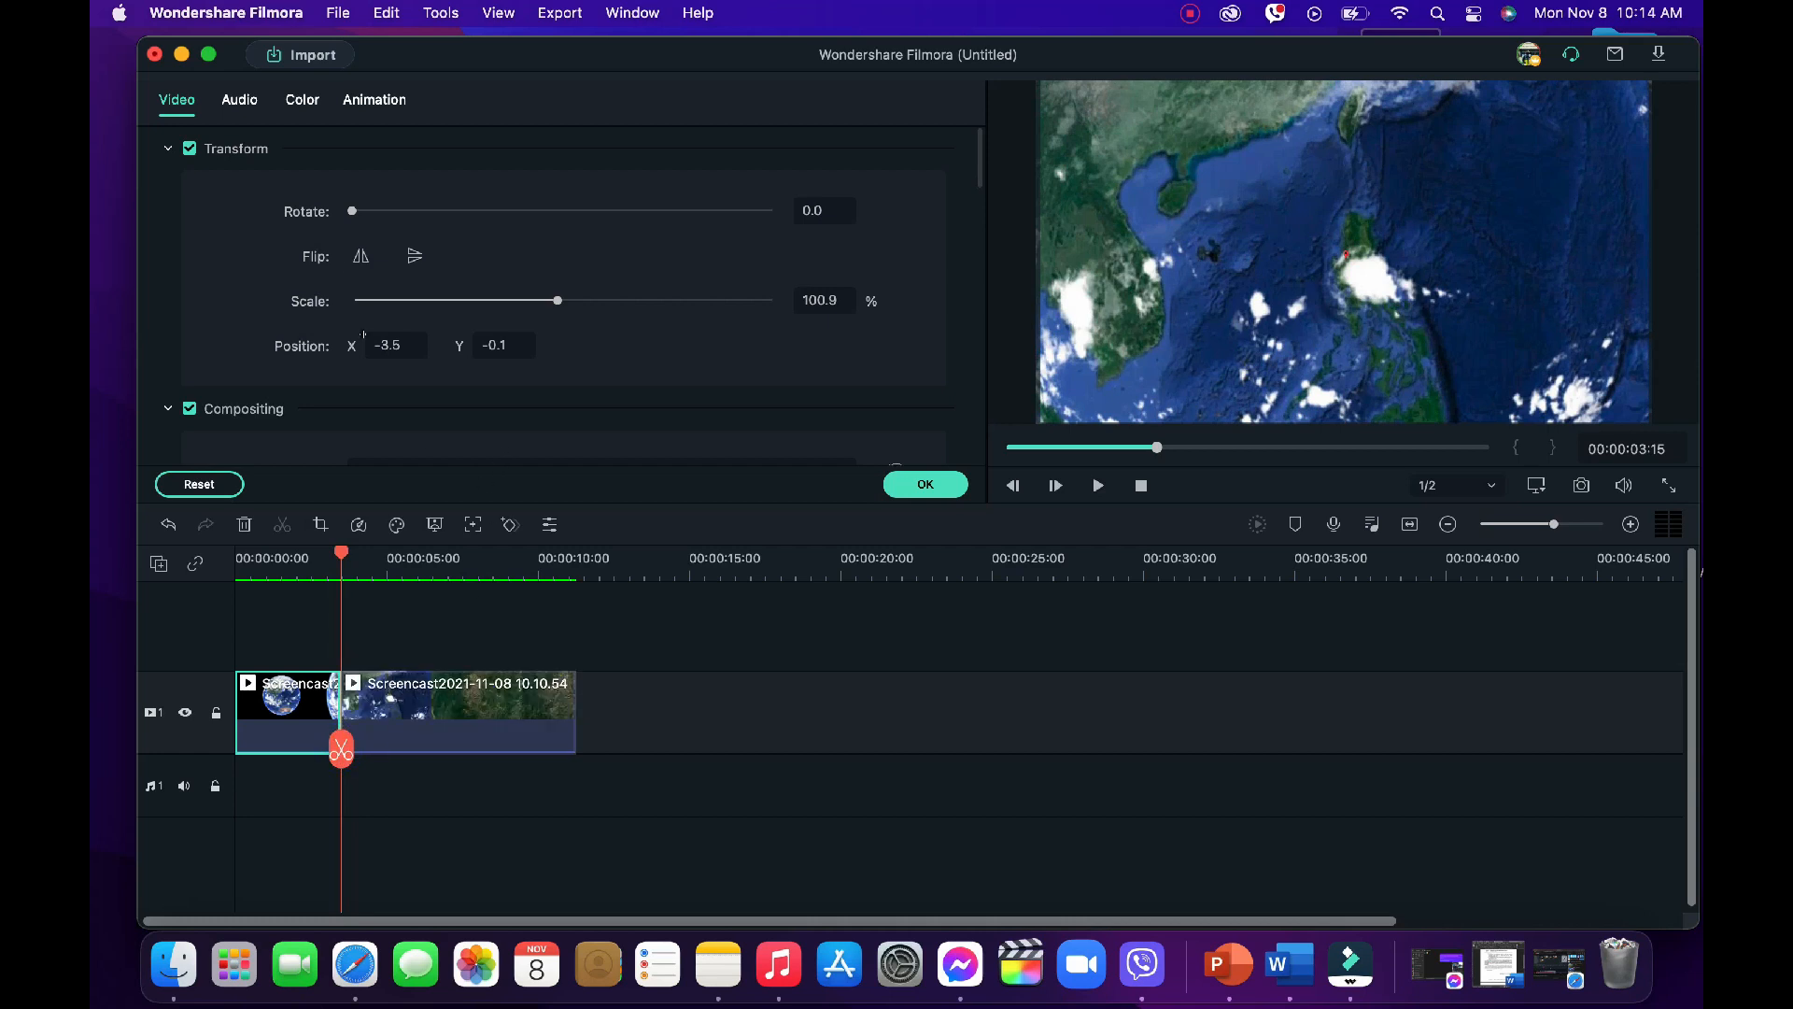
# Step: Close the clip editor, select the globe clip, then the second Baguio zoom piece
pyautogui.click(517, 117)
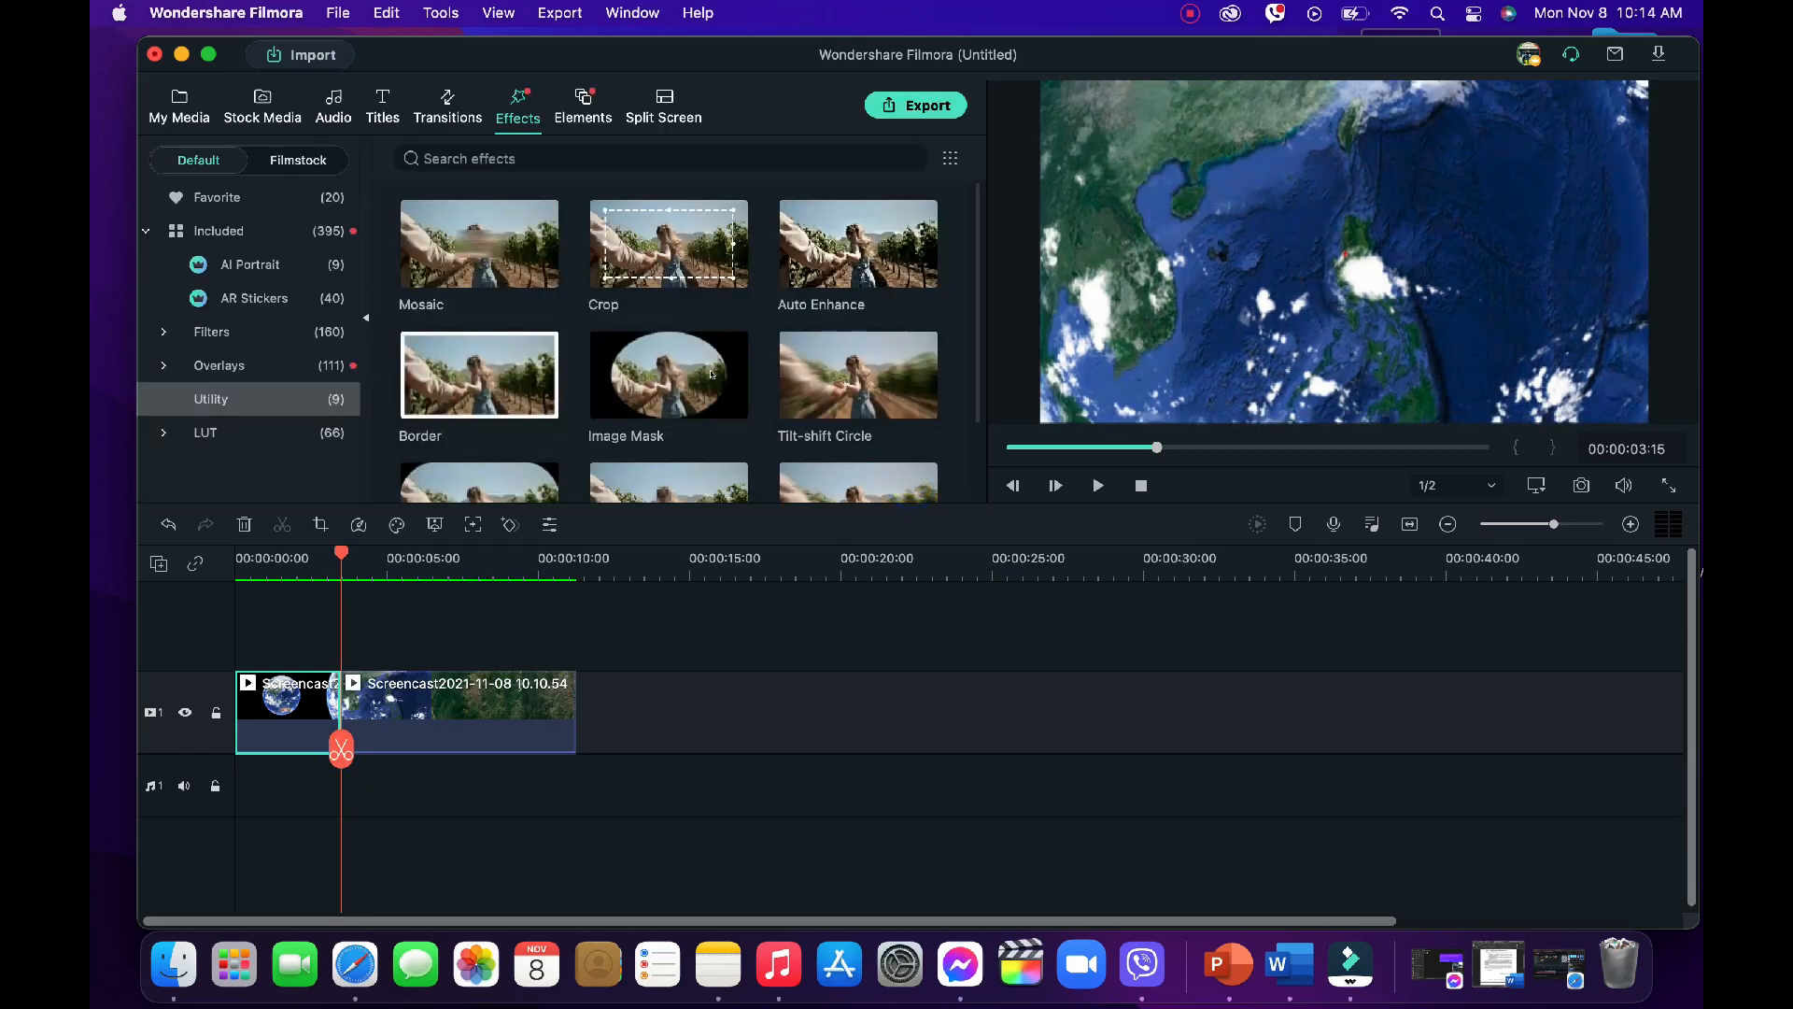
pyautogui.click(857, 374)
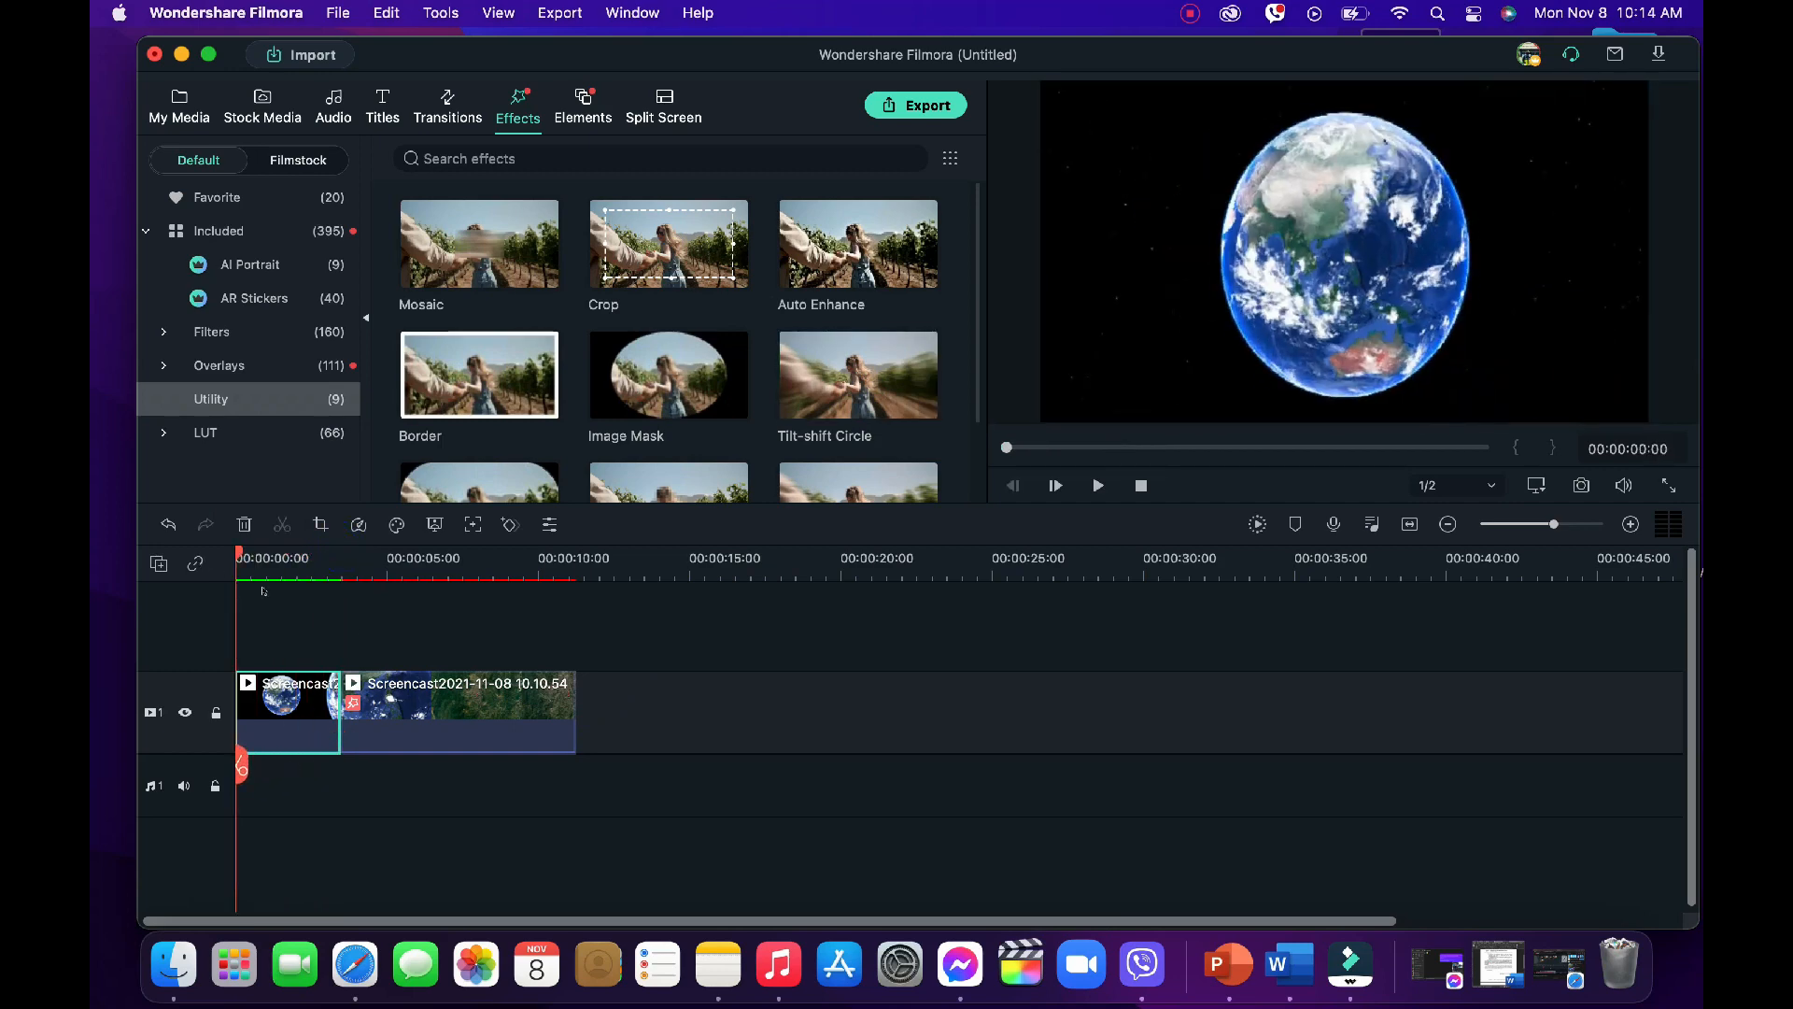
pyautogui.click(1054, 485)
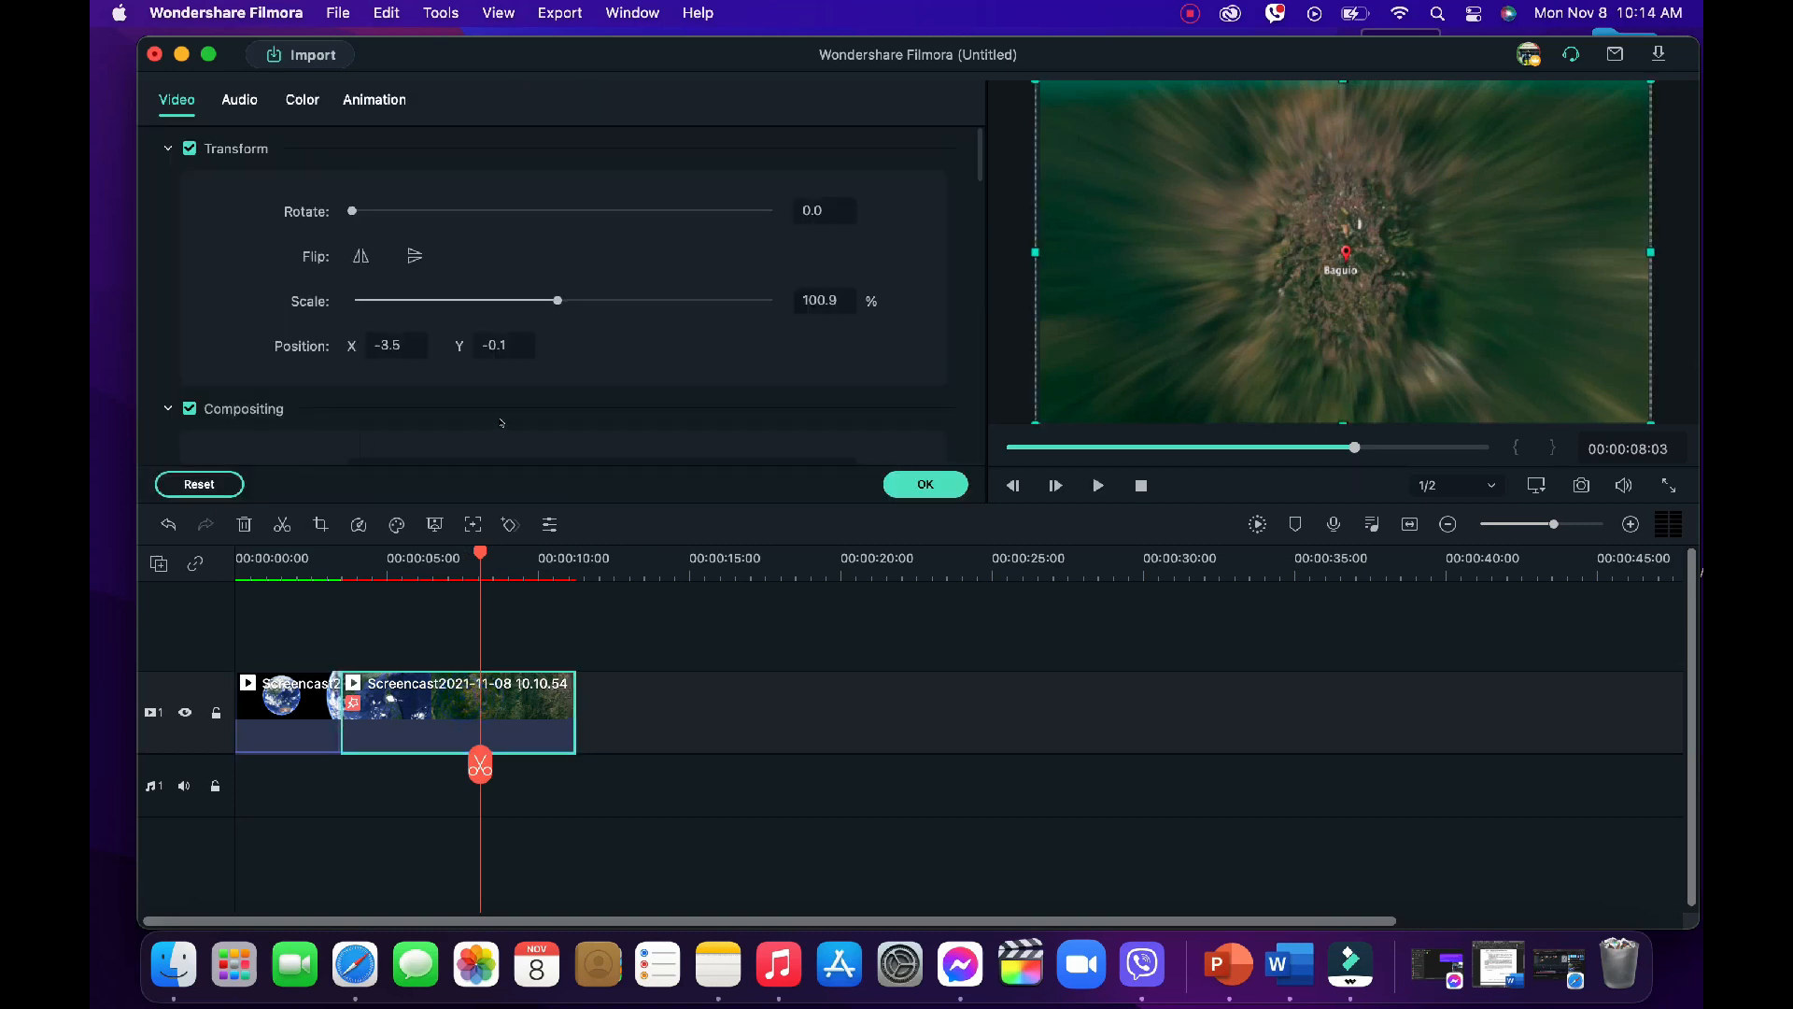
# Step: Retune the second piece's Tilt-shift Circle intensity from 21 up to 48
pyautogui.scroll(-3)
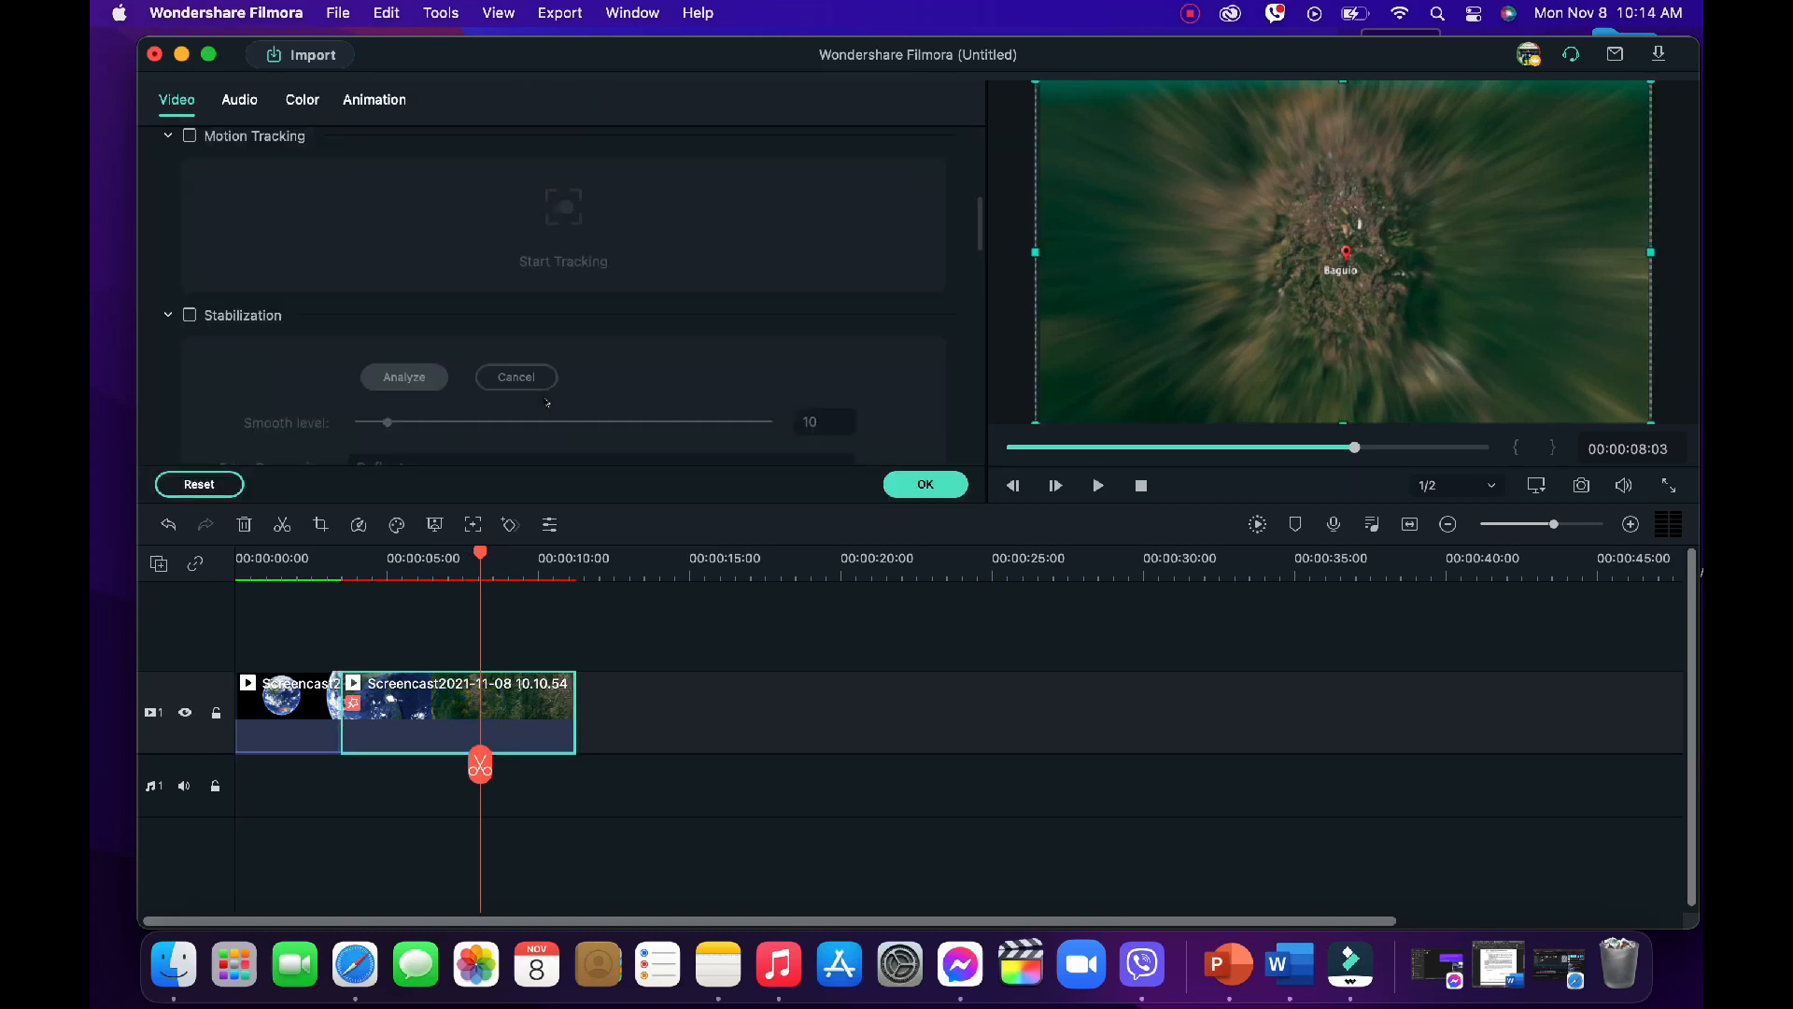
pyautogui.scroll(-3)
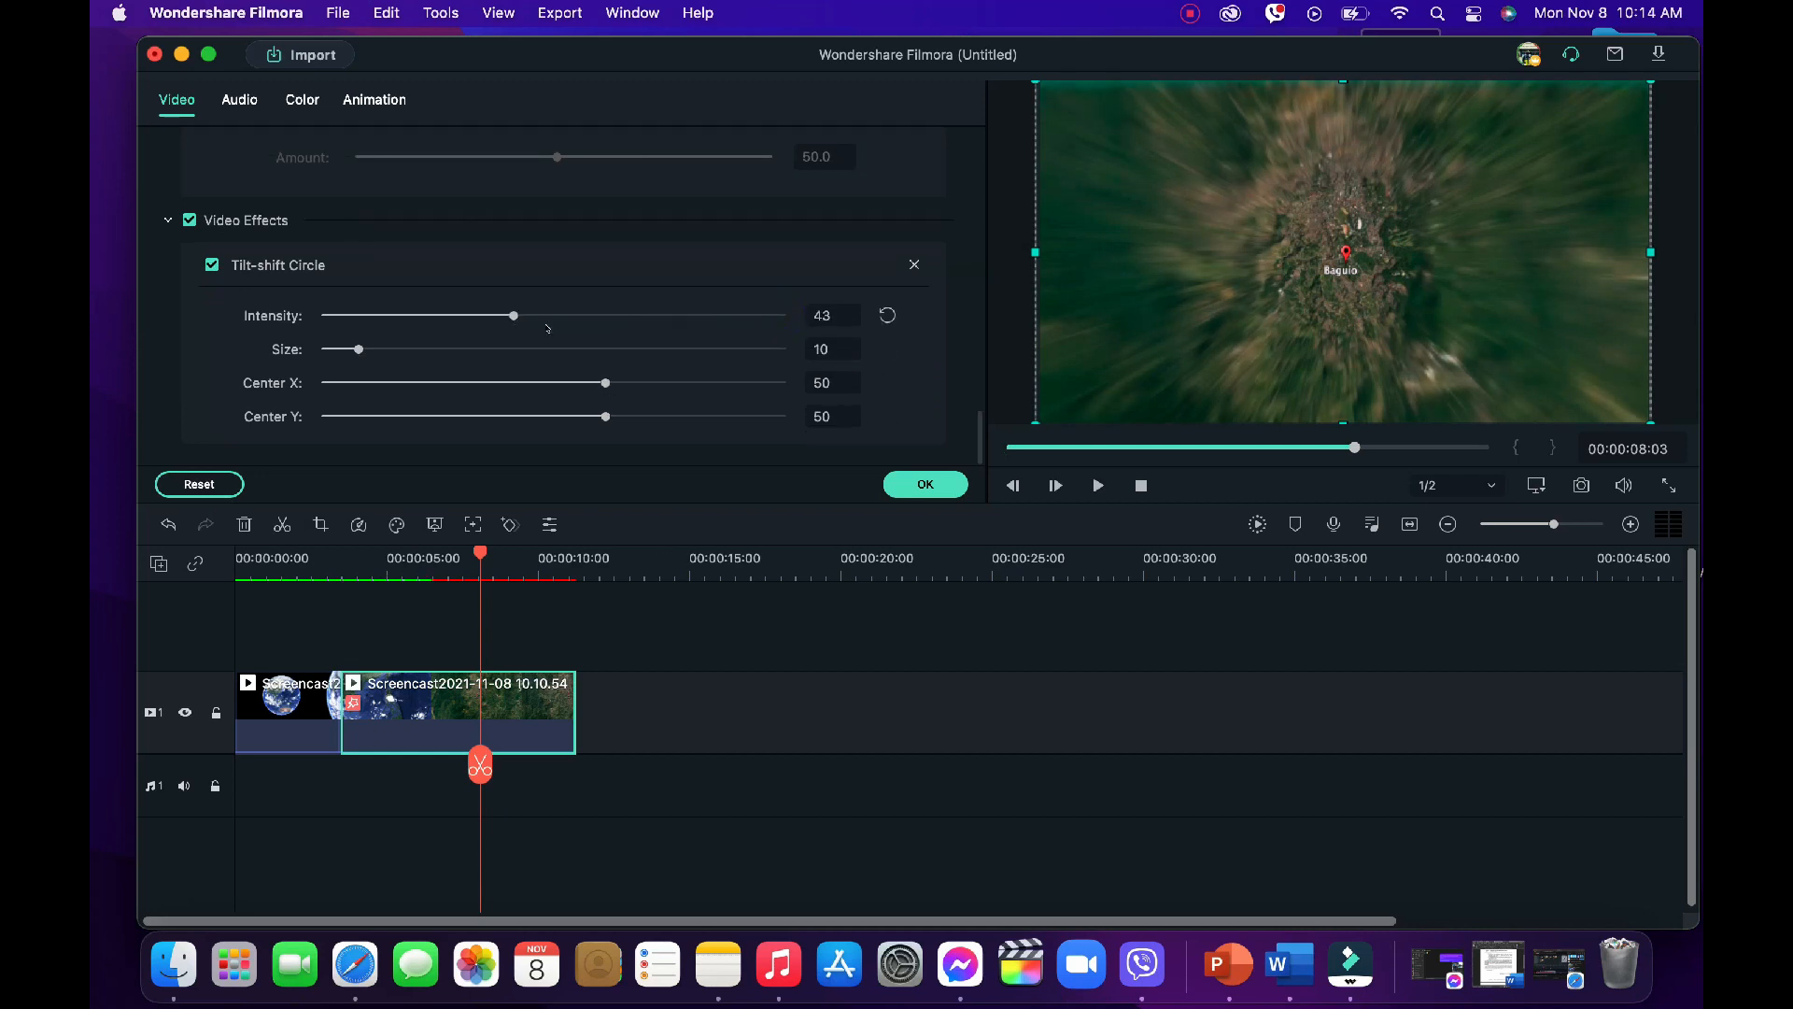
pyautogui.moveTo(512, 316); pyautogui.dragTo(401, 316)
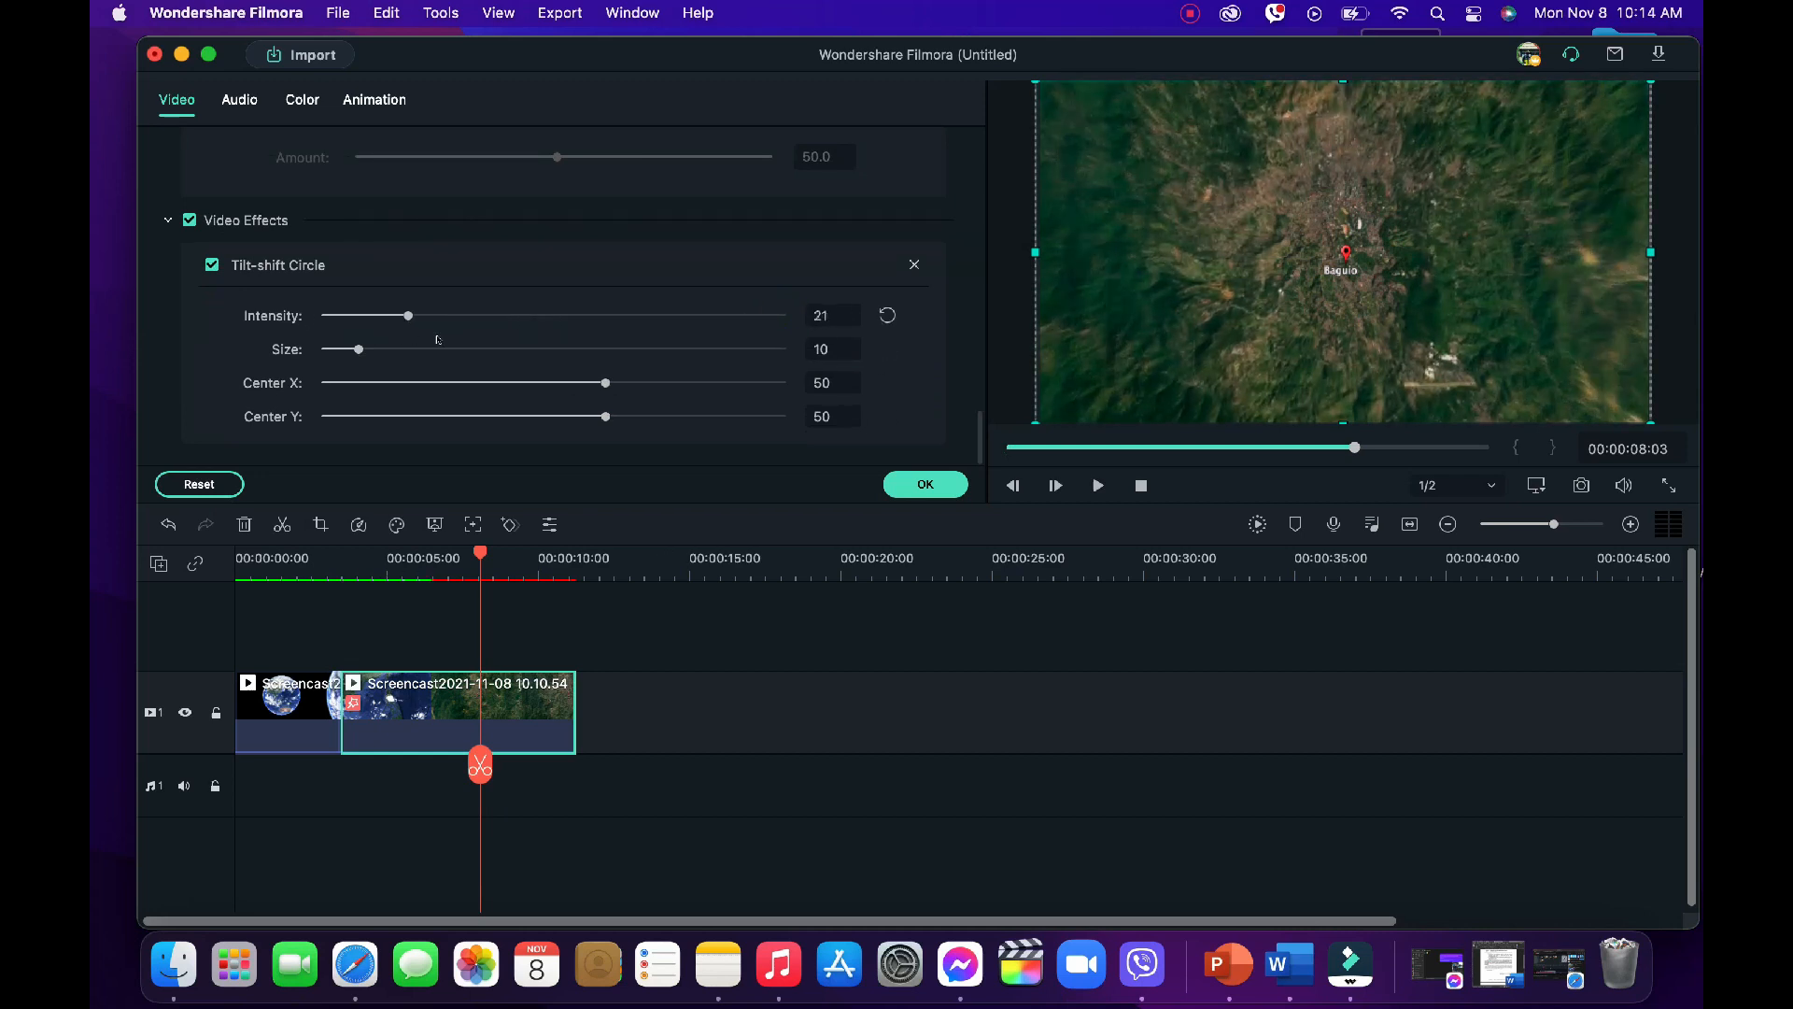
pyautogui.moveTo(403, 316); pyautogui.dragTo(539, 315)
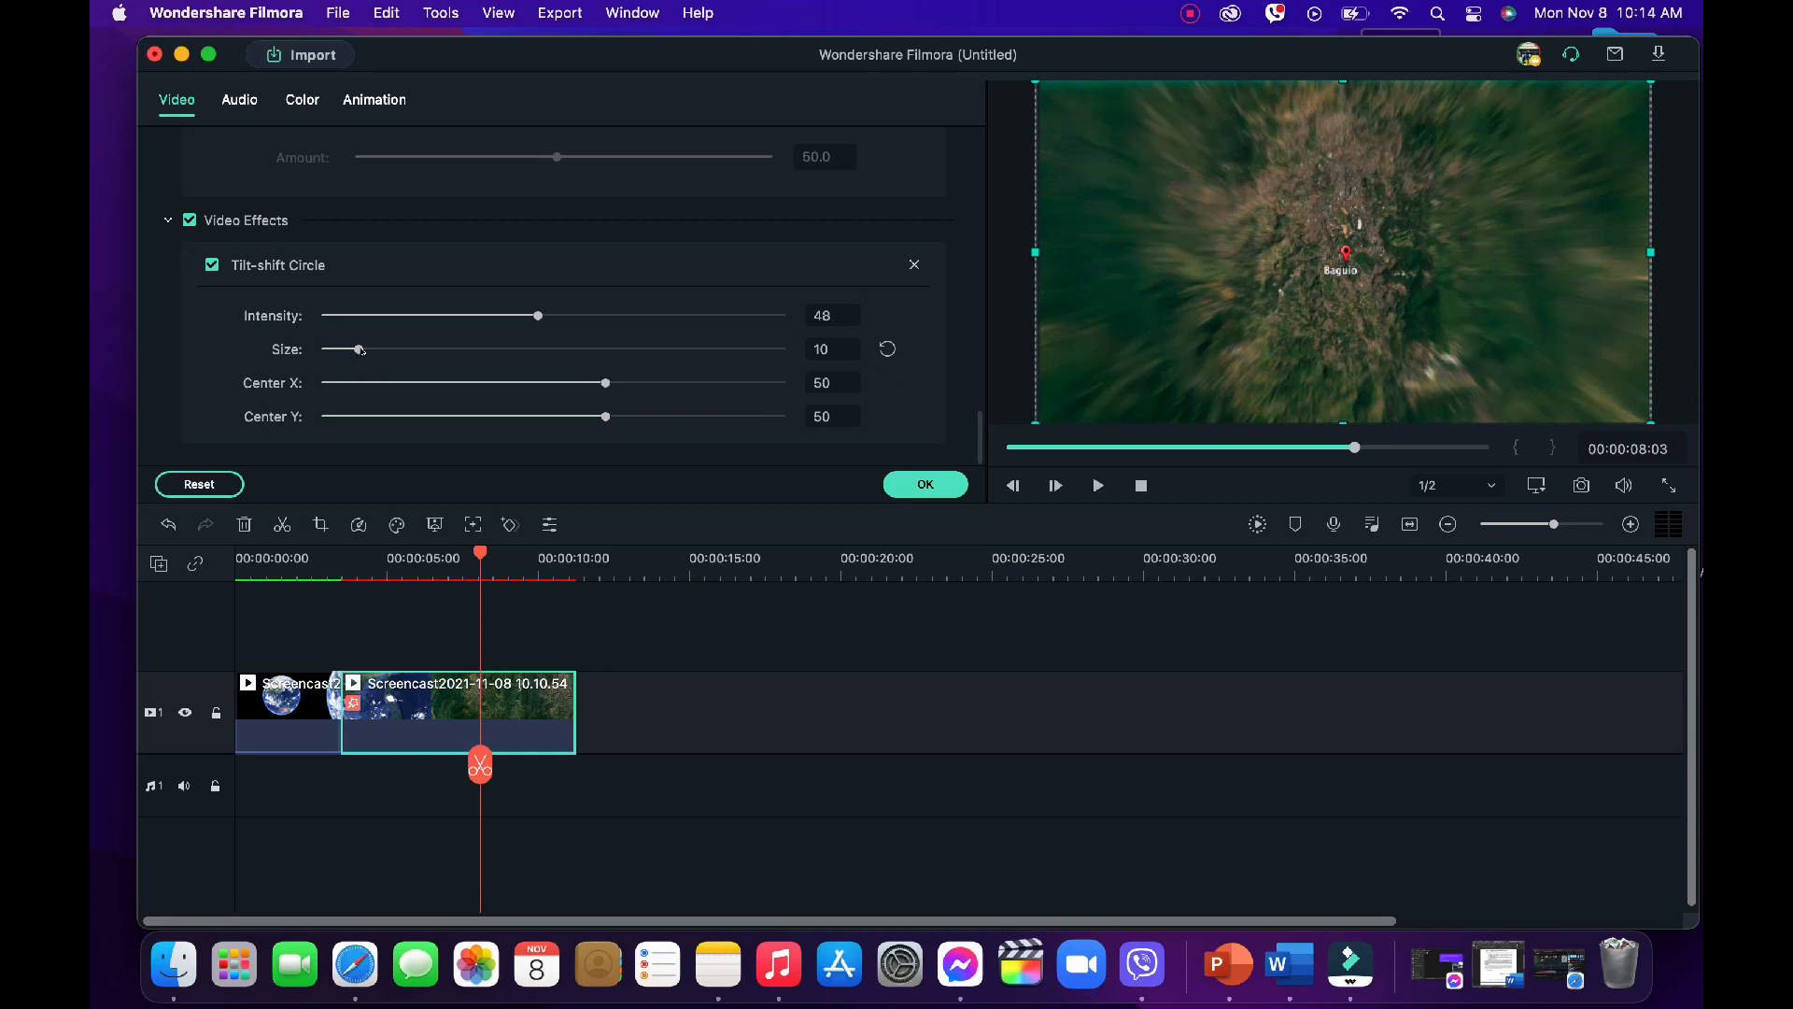
pyautogui.moveTo(352, 349); pyautogui.dragTo(371, 348)
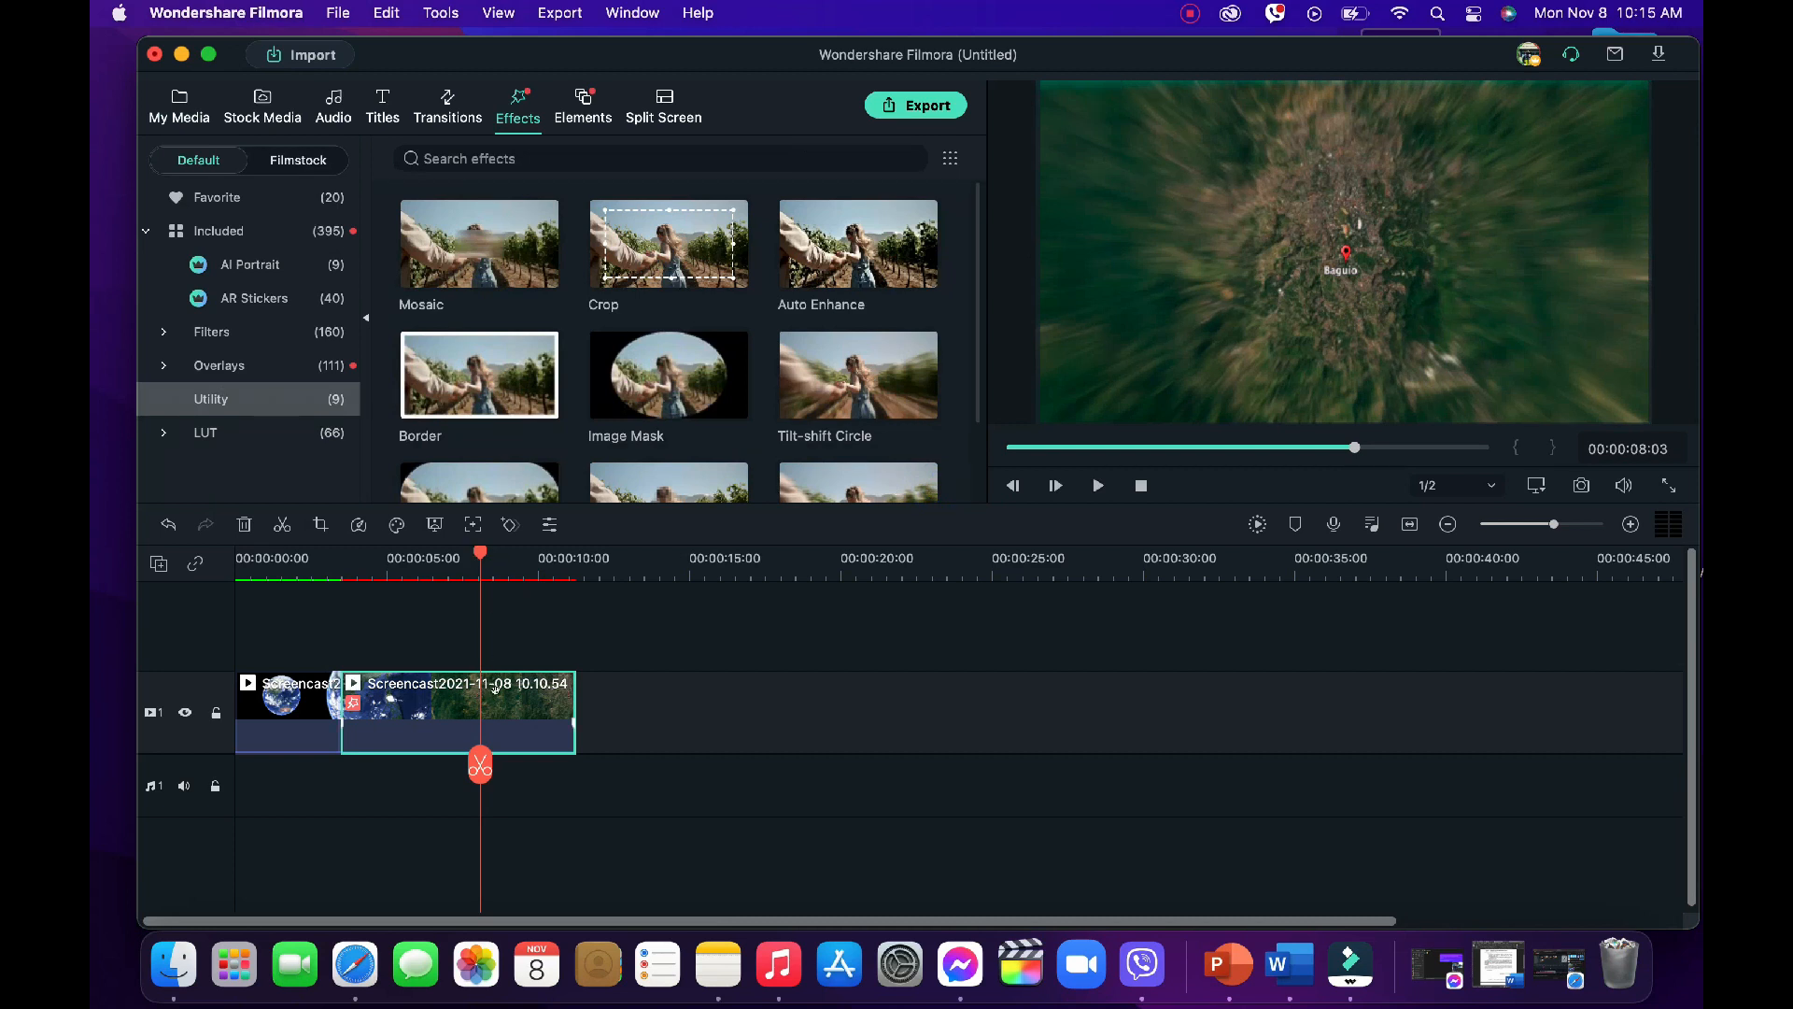
# Step: Reopen the second split piece's video settings at its transform options
pyautogui.doubleClick(857, 373)
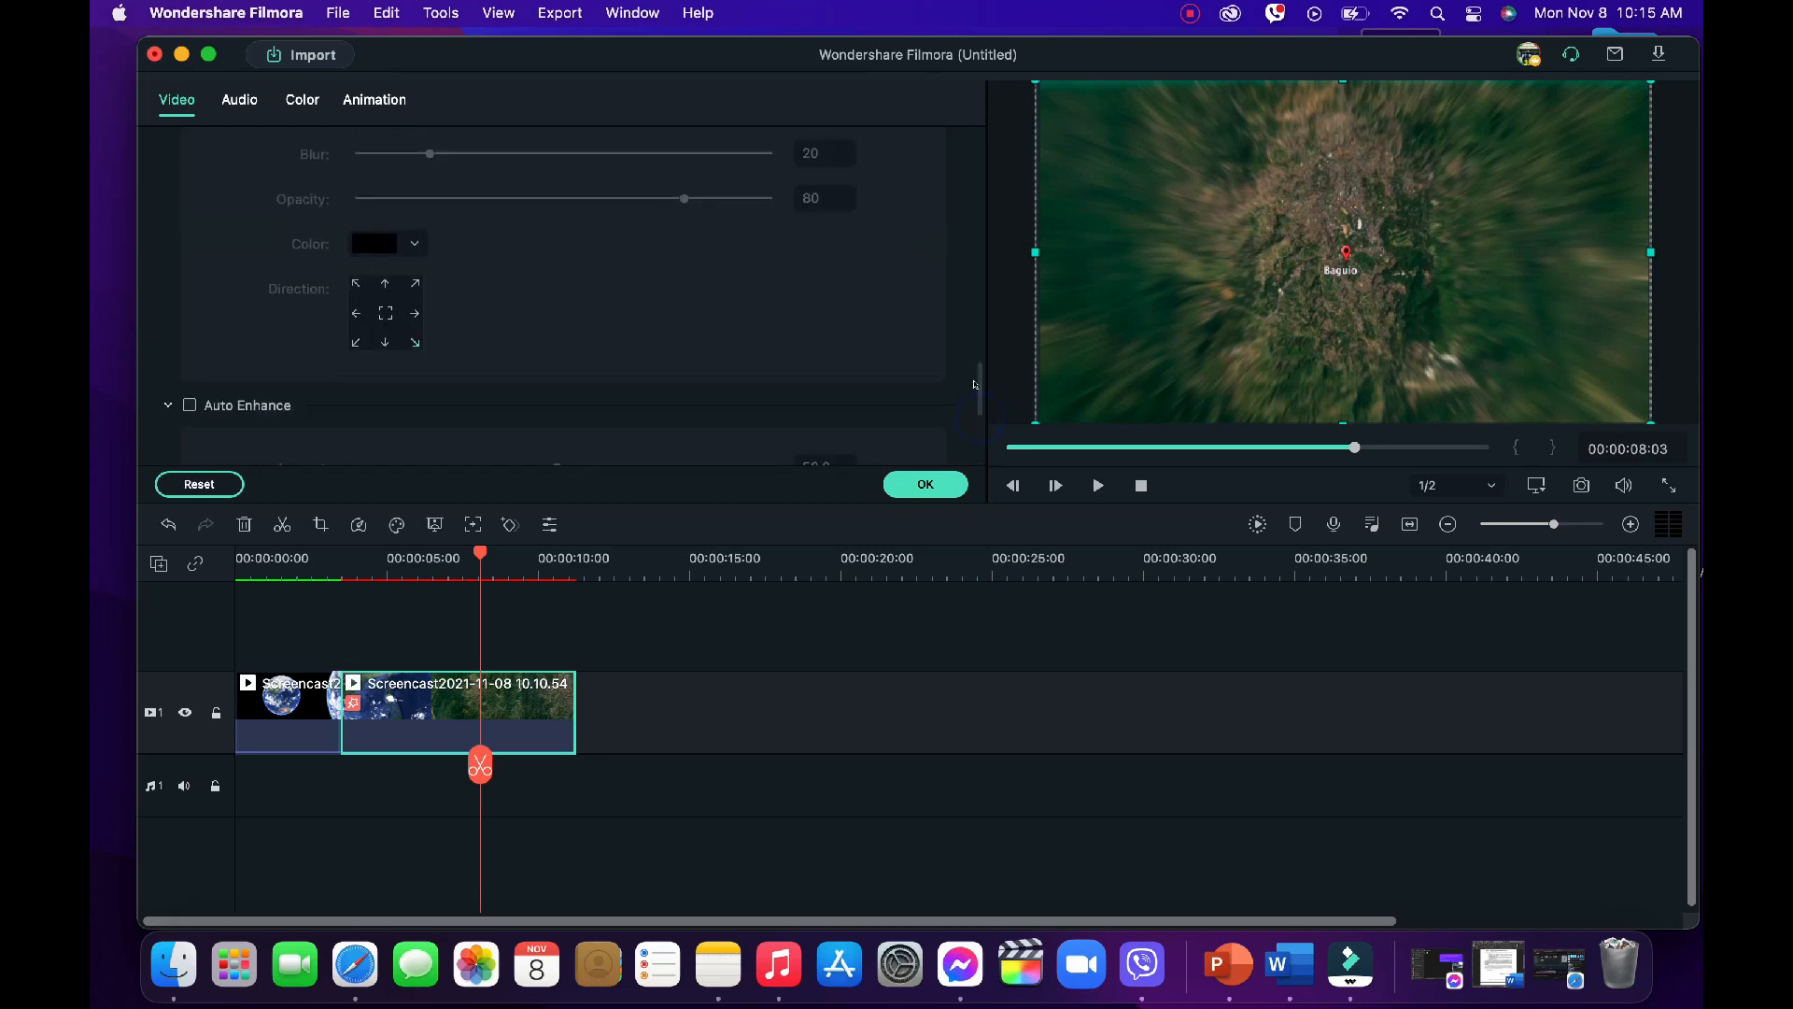
pyautogui.scroll(-3)
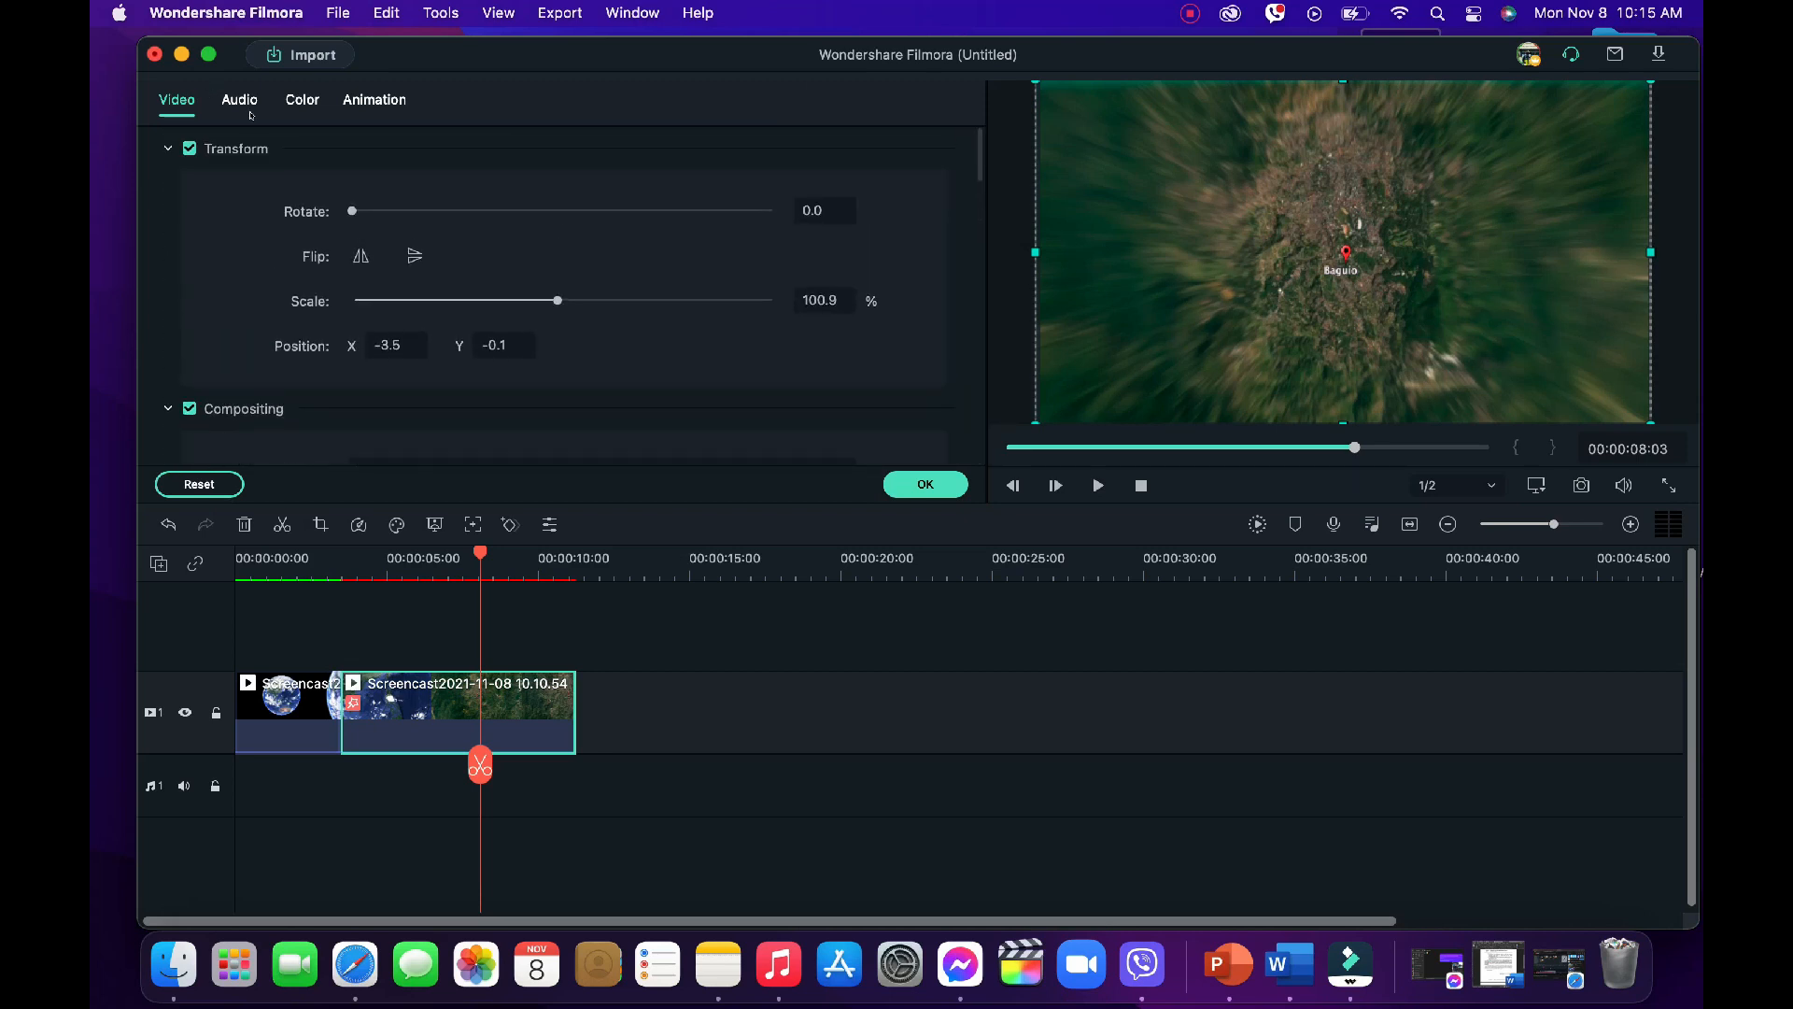
# Step: In the Color tab's Tone section, set brightness 11, saturation 59, contrast 15
pyautogui.click(302, 99)
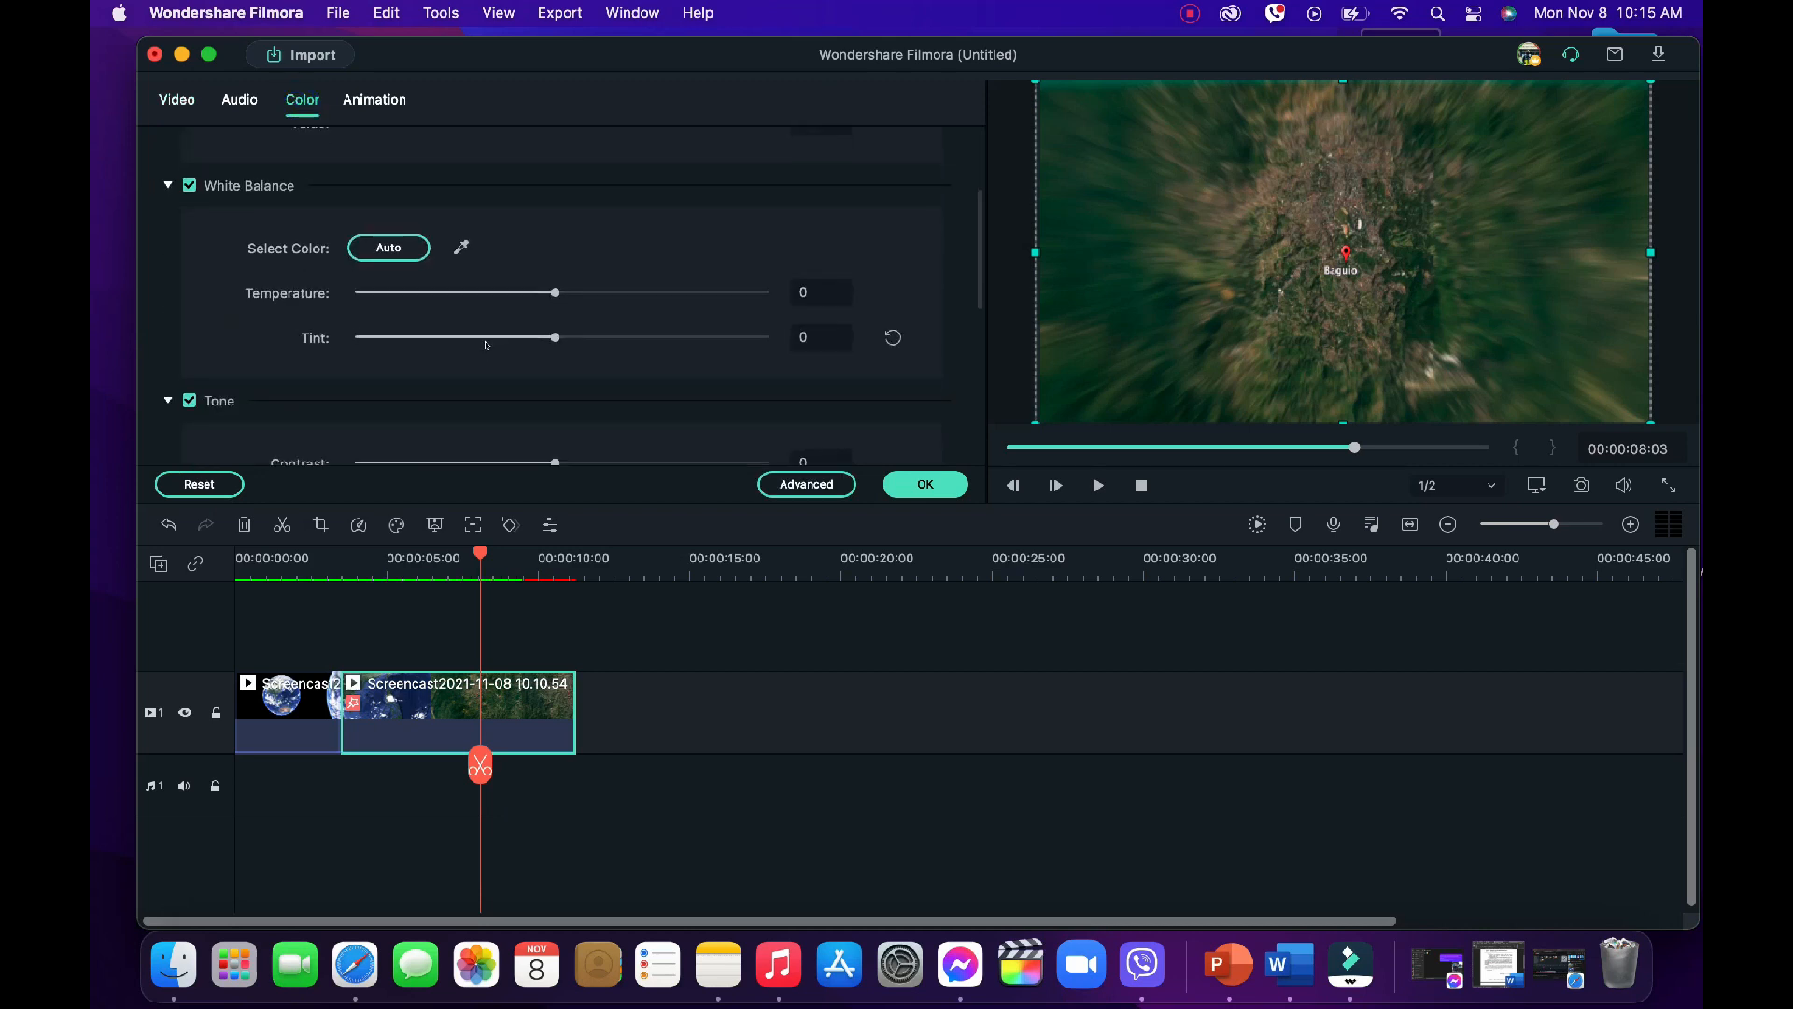
pyautogui.scroll(-3)
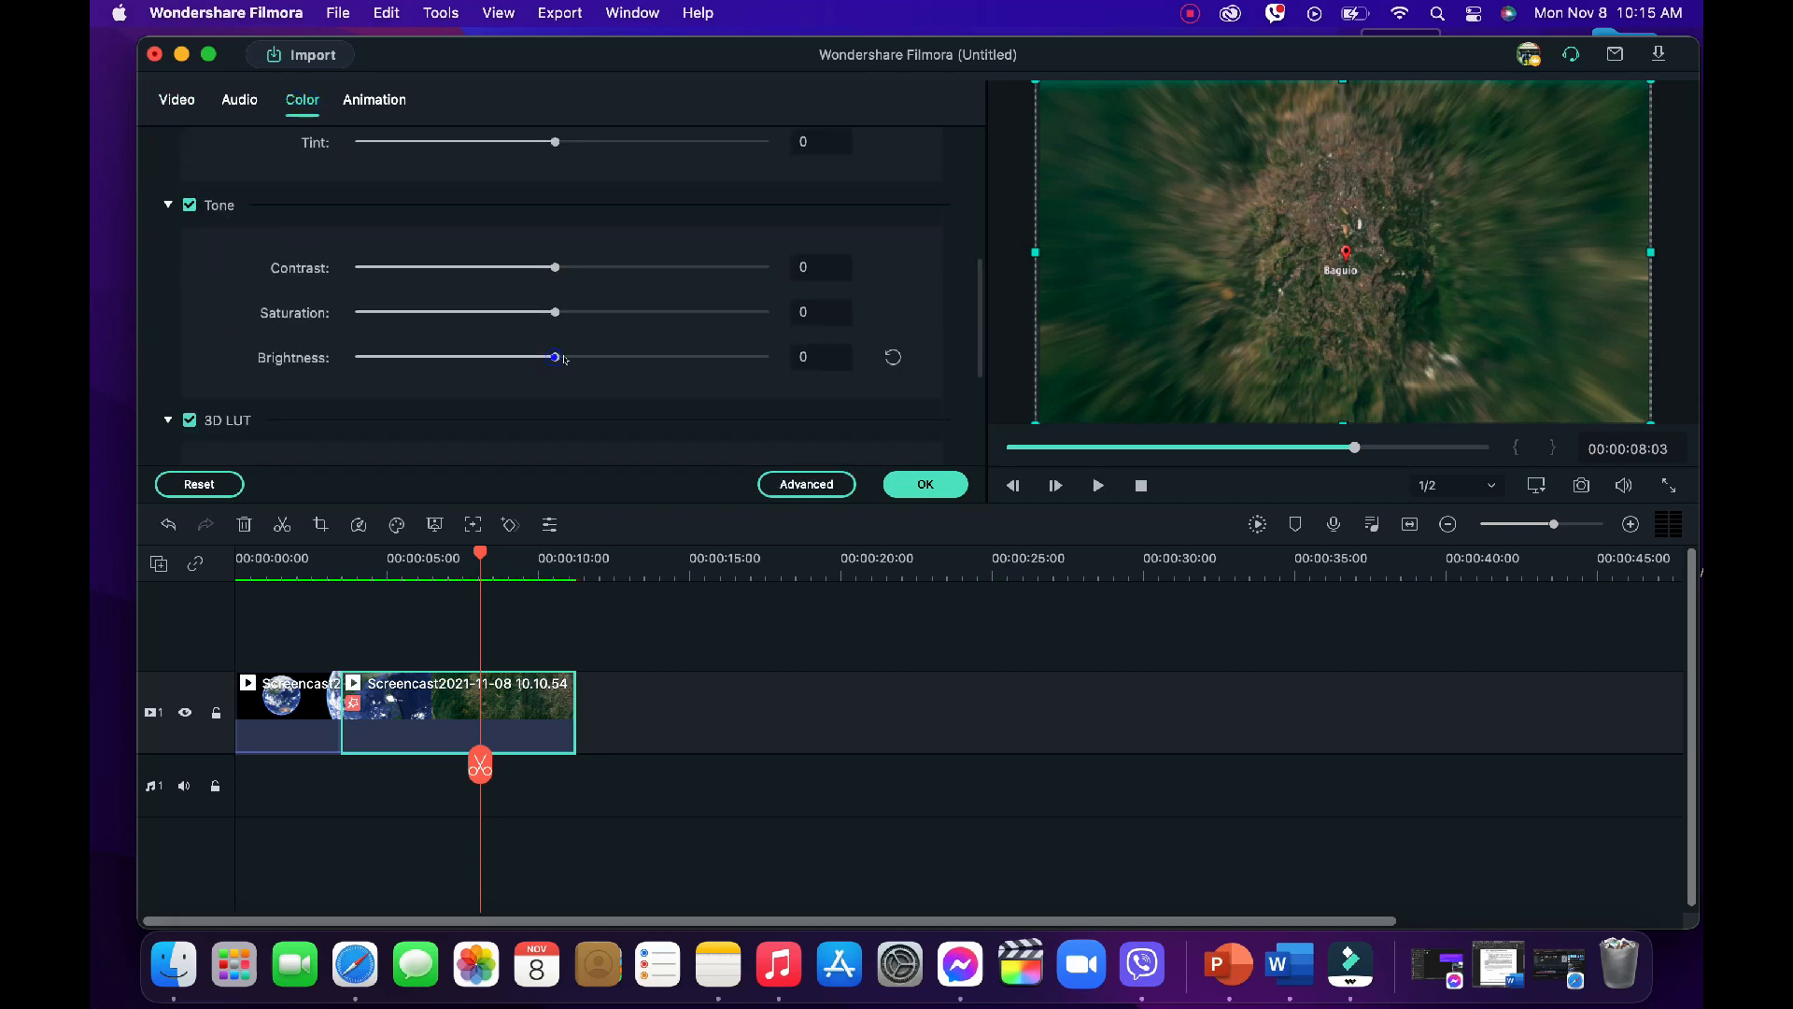
pyautogui.moveTo(556, 356); pyautogui.dragTo(578, 356)
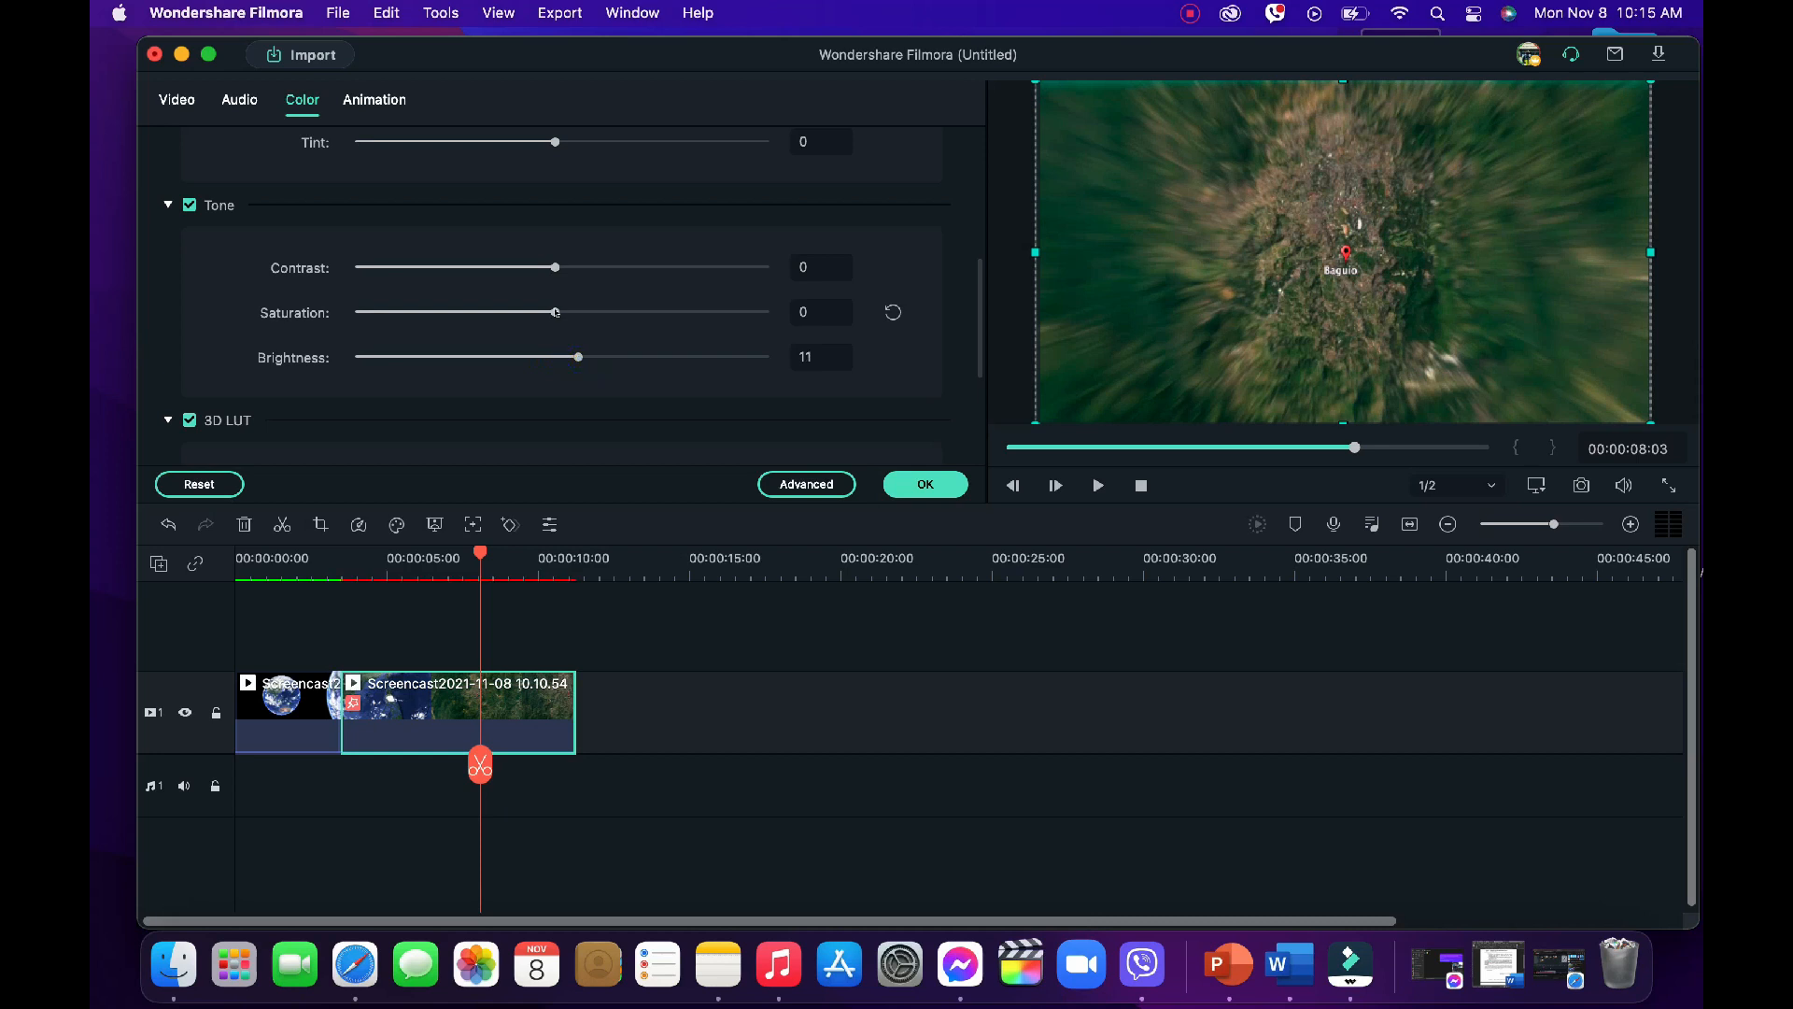
pyautogui.moveTo(556, 312); pyautogui.dragTo(678, 312)
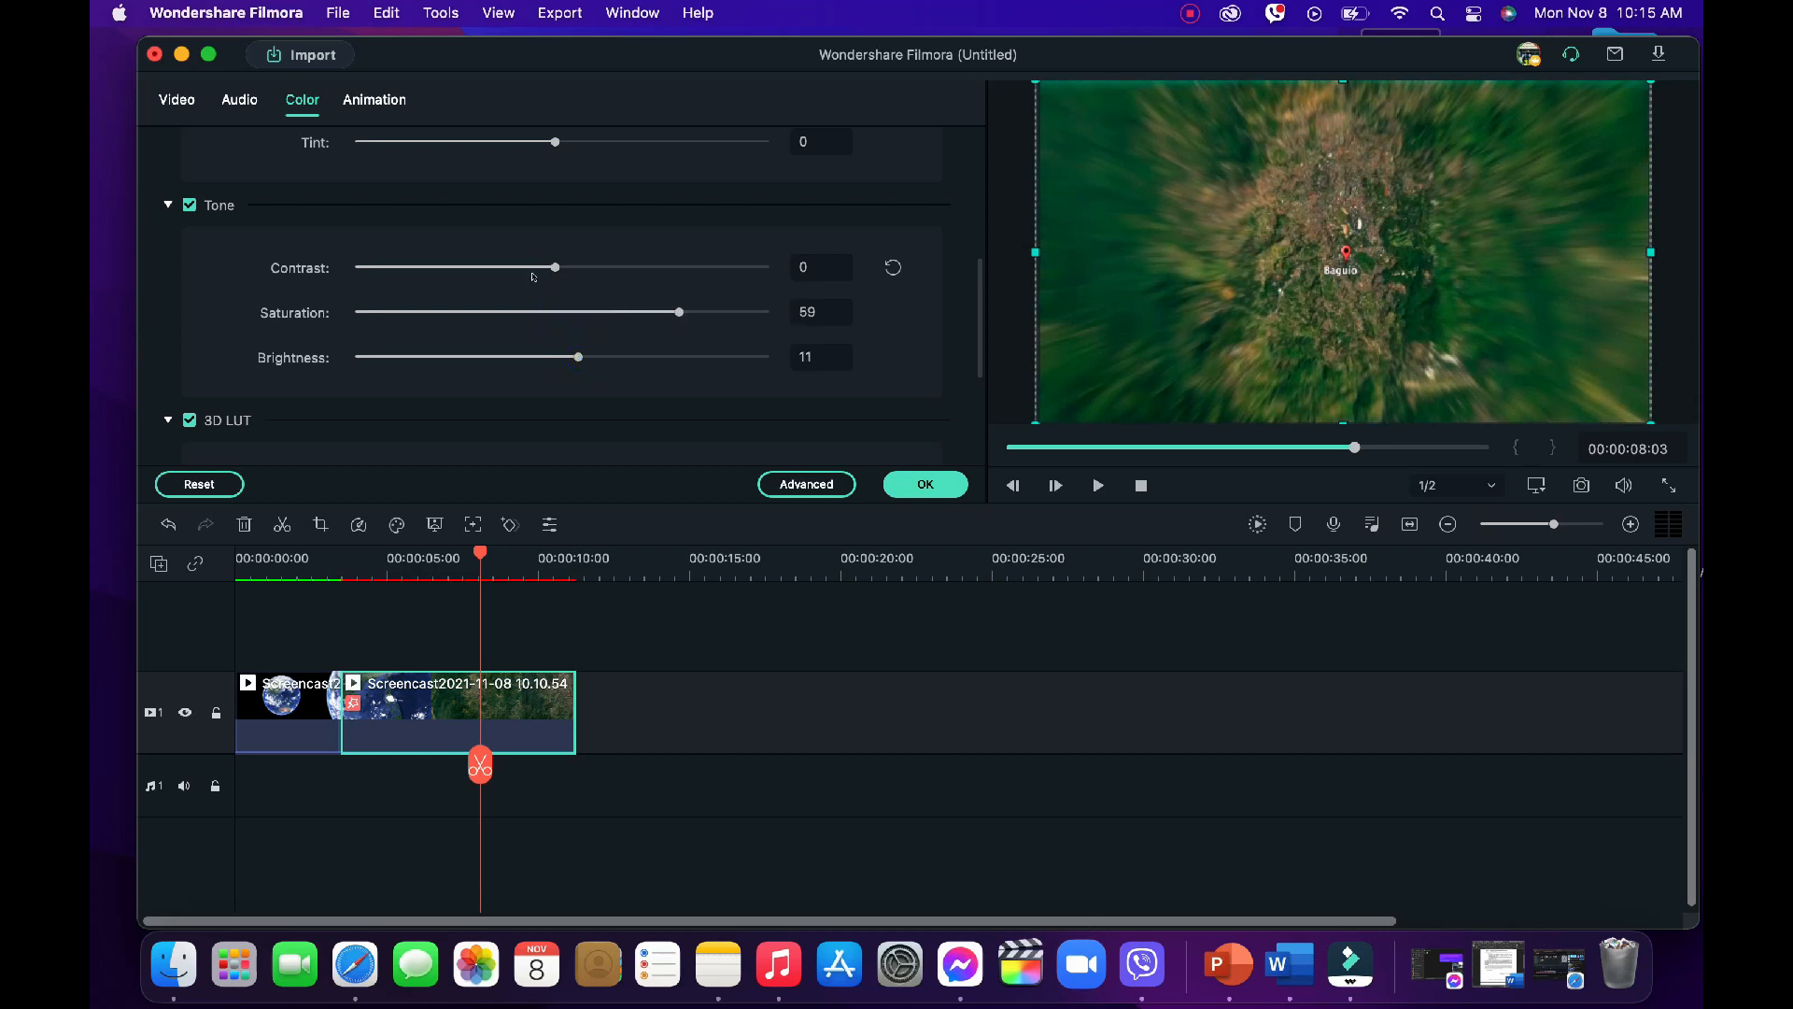
pyautogui.moveTo(556, 267); pyautogui.dragTo(589, 266)
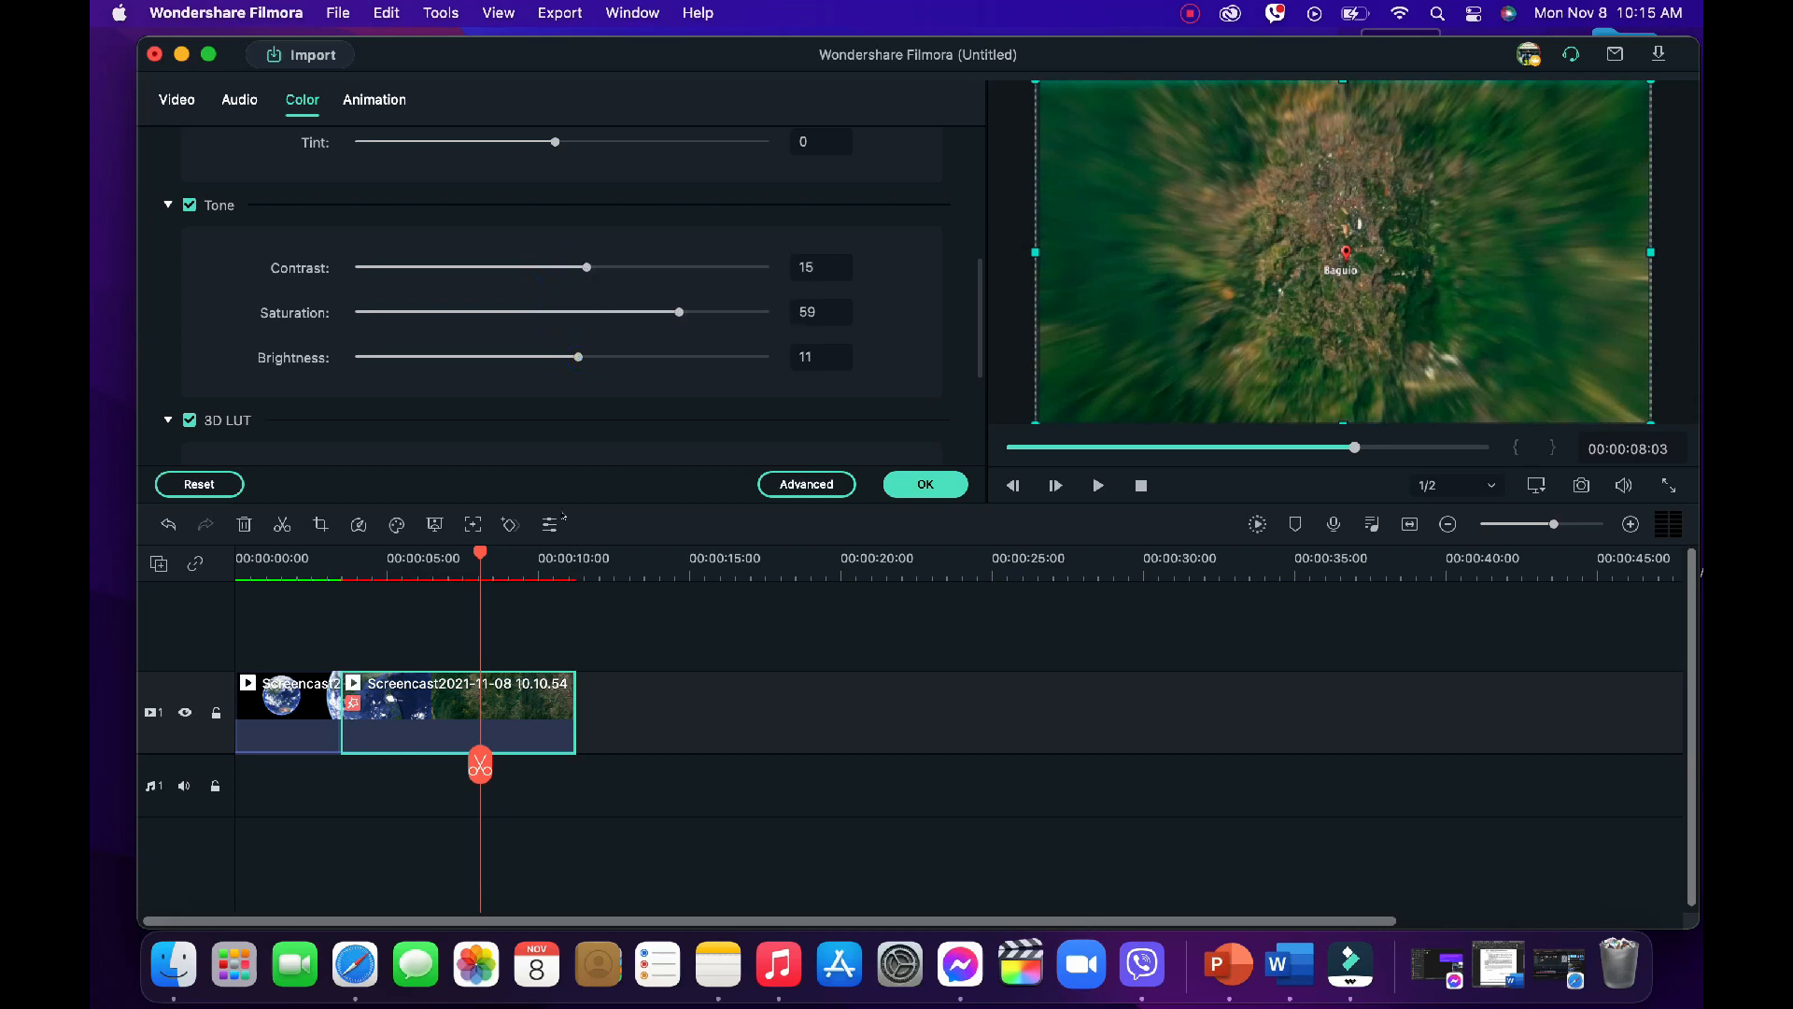